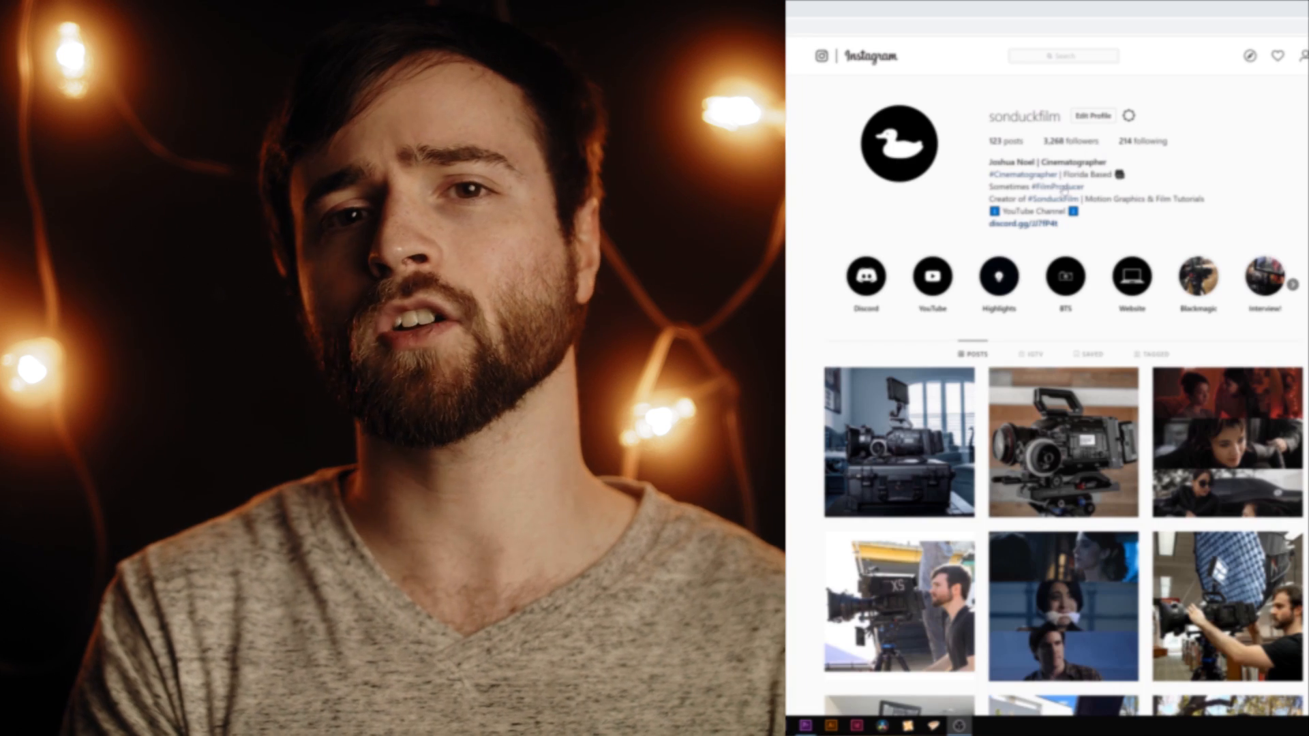
- Draw a white rectangle with the Rectangle tool and centre it in the composition via Align
scroll("down", 3)
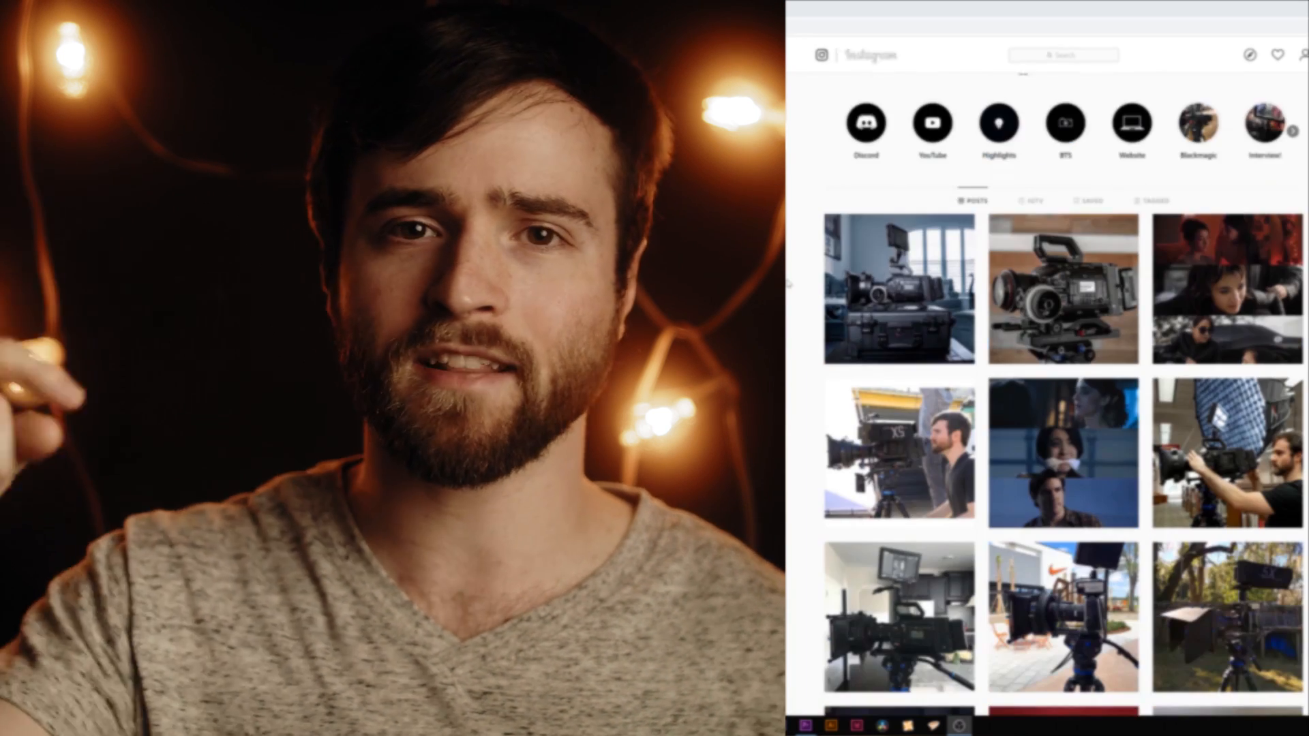
scroll("up", 3)
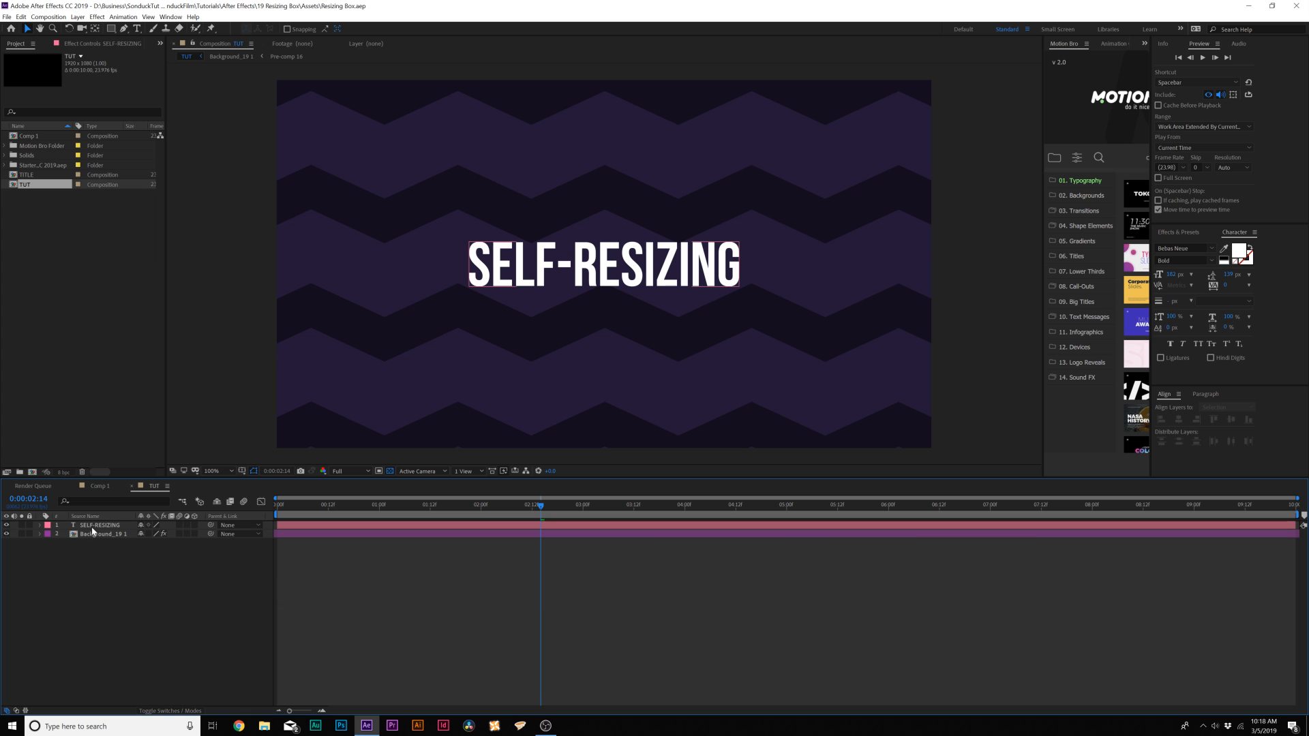
left_click(100, 525)
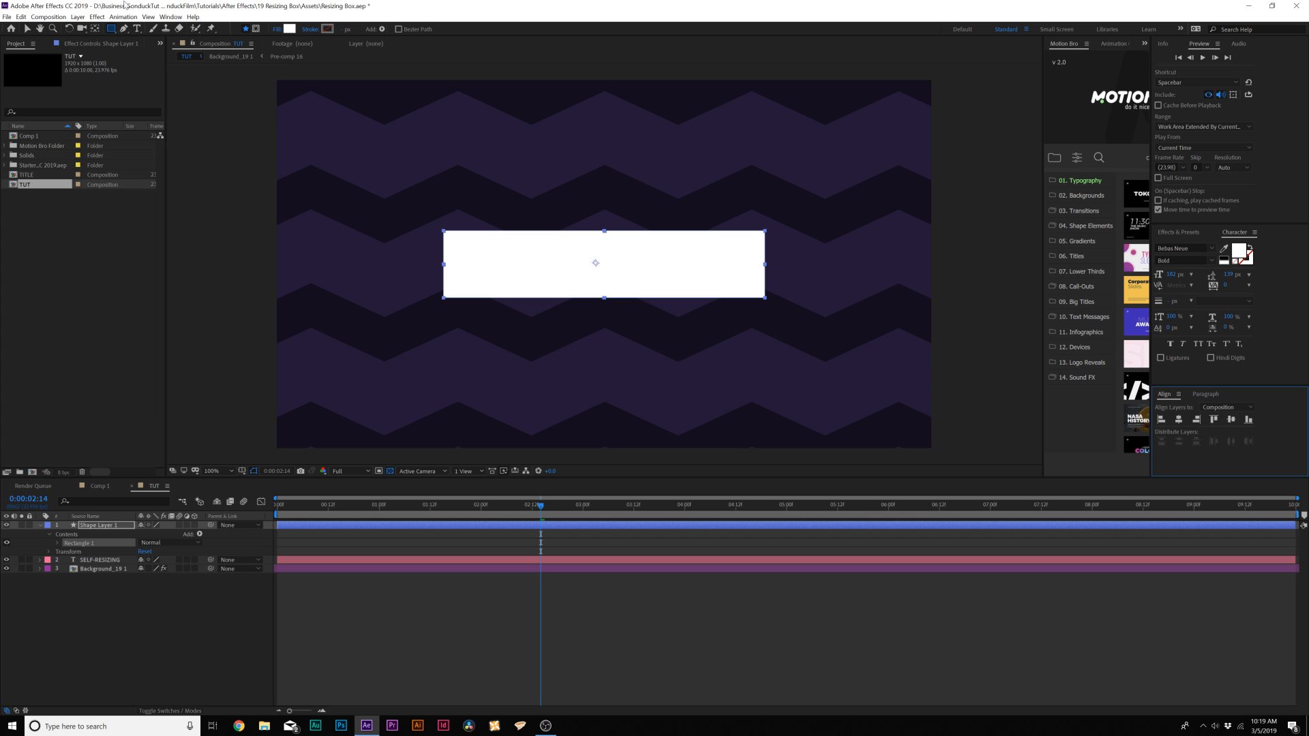
left_click(1205, 393)
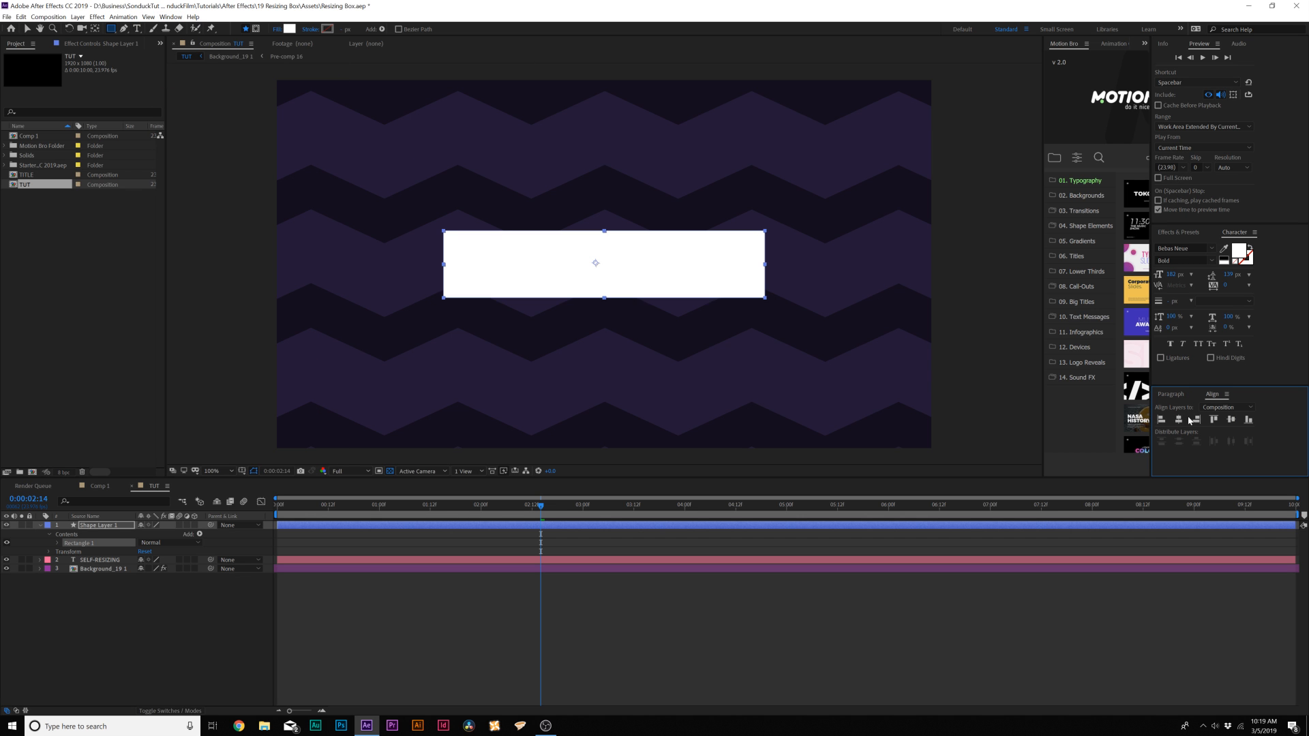
mouse_move(1229, 419)
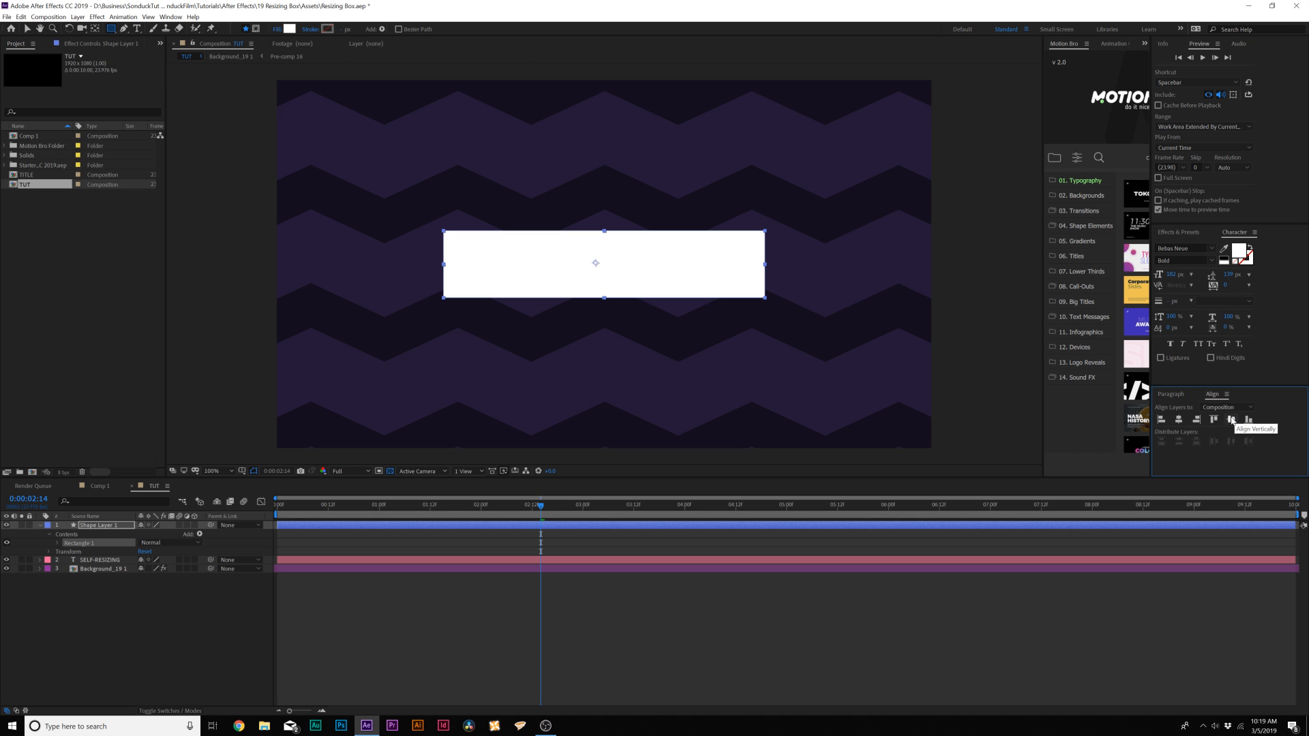
mouse_move(604, 345)
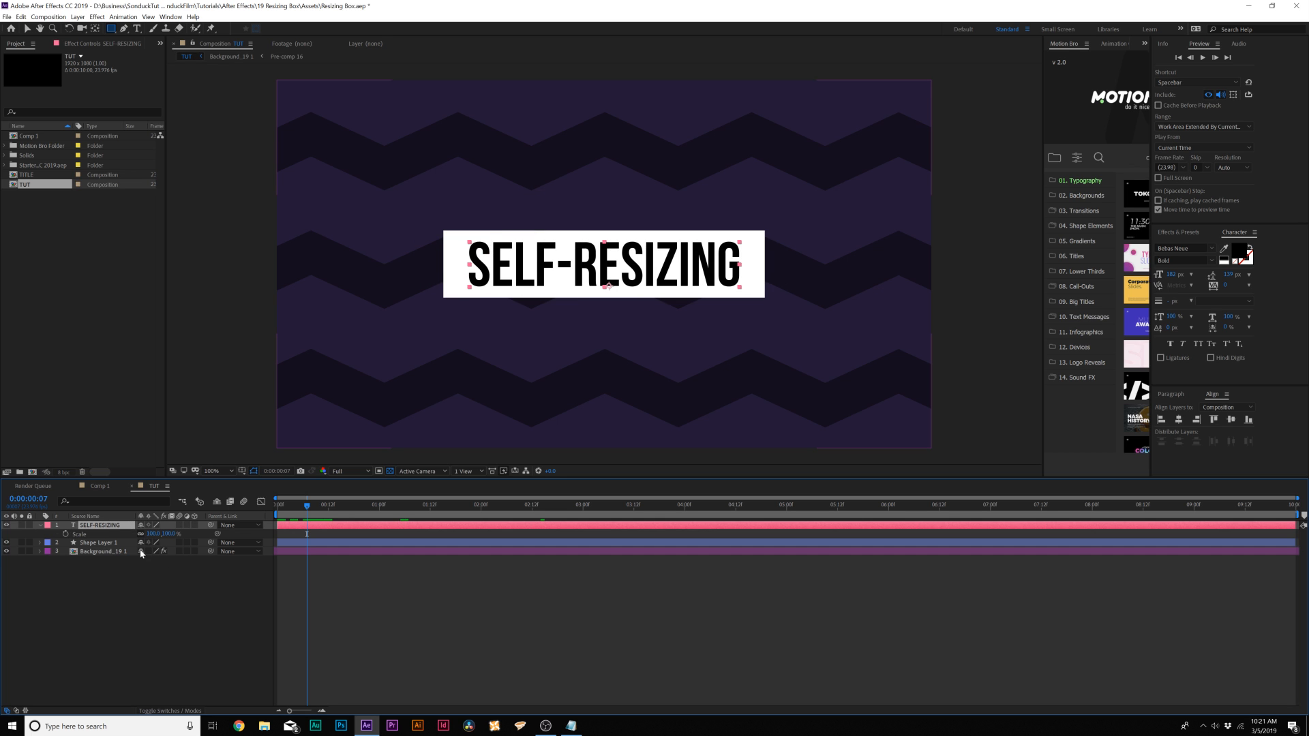
- Move Shape Layer 1 below the text and twirl open Contents > Rectangle 1 > Rectangle Path 1
left_click(98, 543)
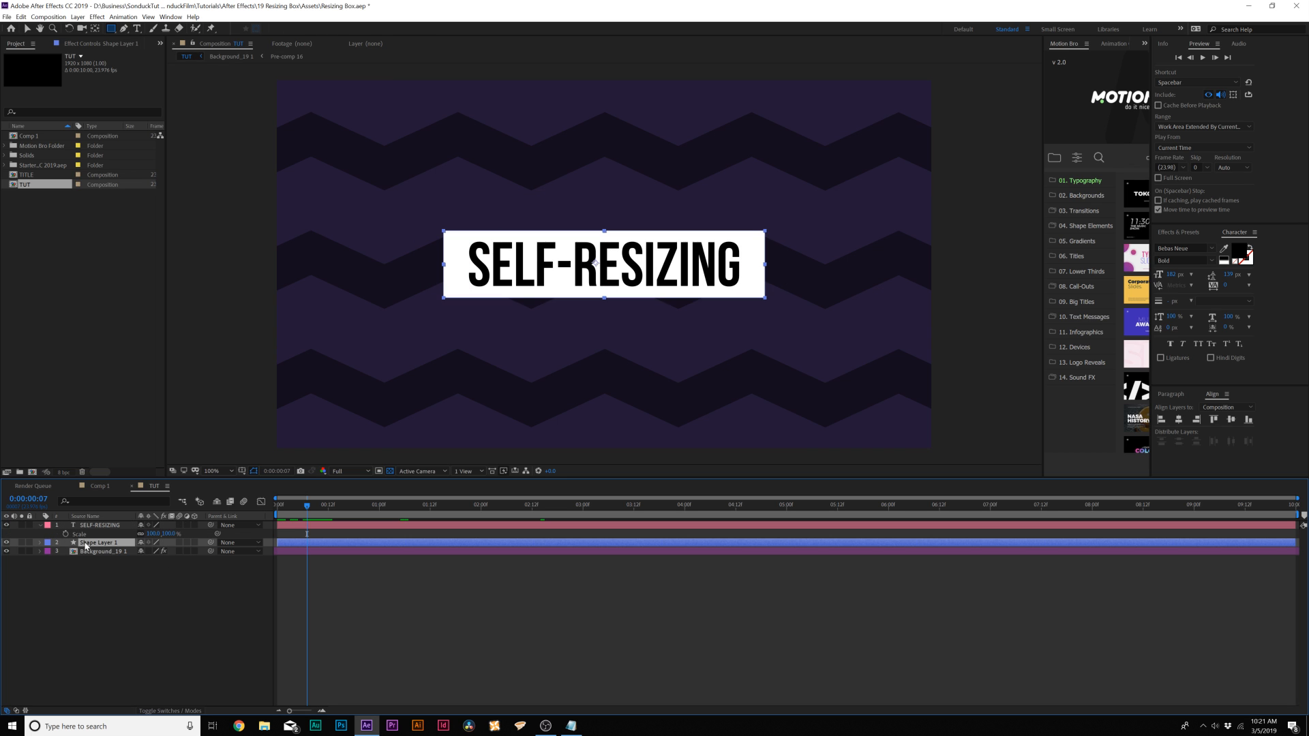
left_click(40, 543)
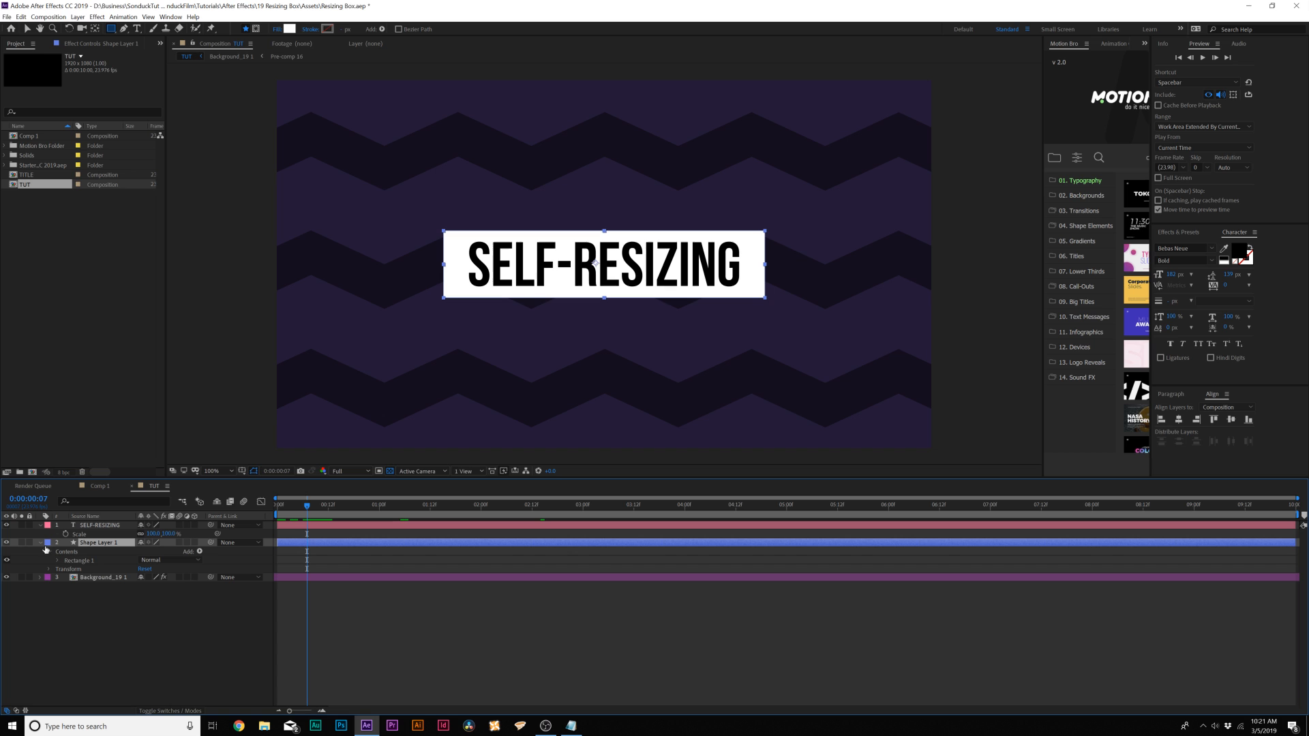
left_click(65, 552)
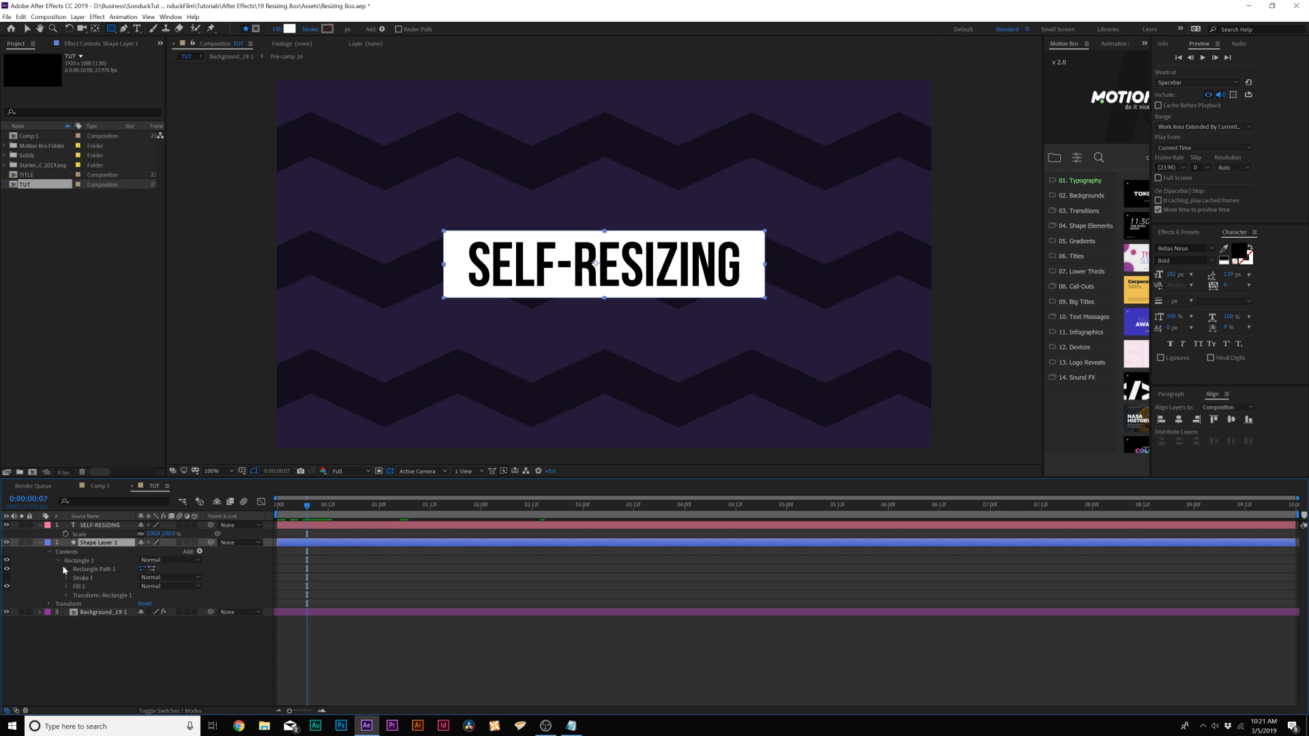
mouse_move(66, 573)
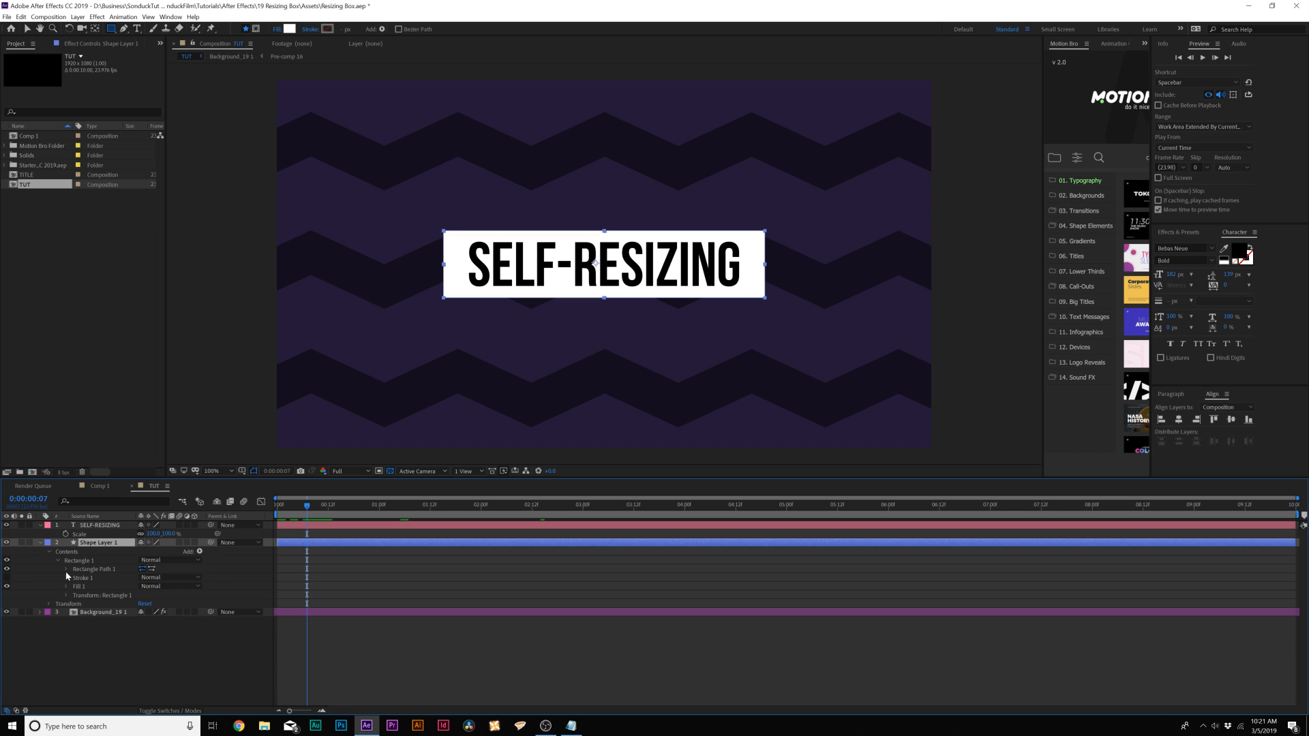
left_click(54, 568)
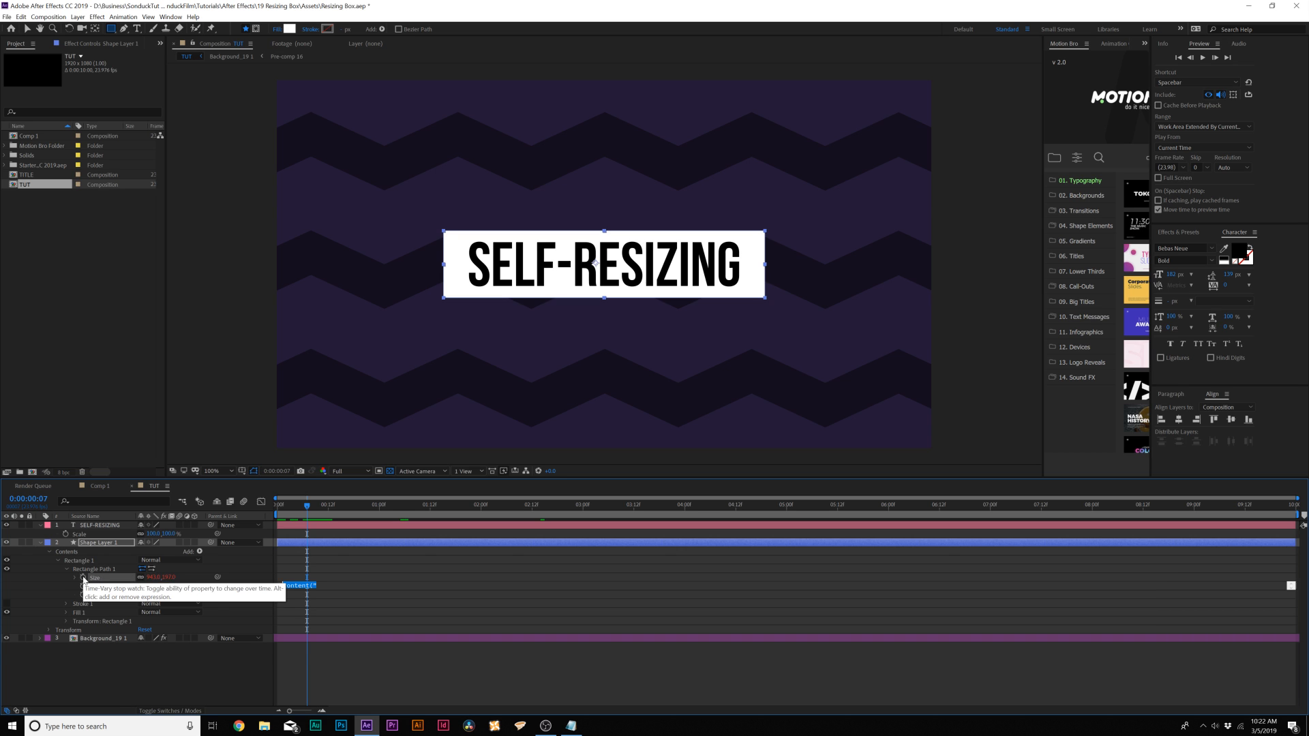
- Add a Size expression starting with s=thisComp.layer("SELF-RESIZING");
left_click(82, 577)
type("s=thisComp.layer(\"SELF-RESIZING \")")
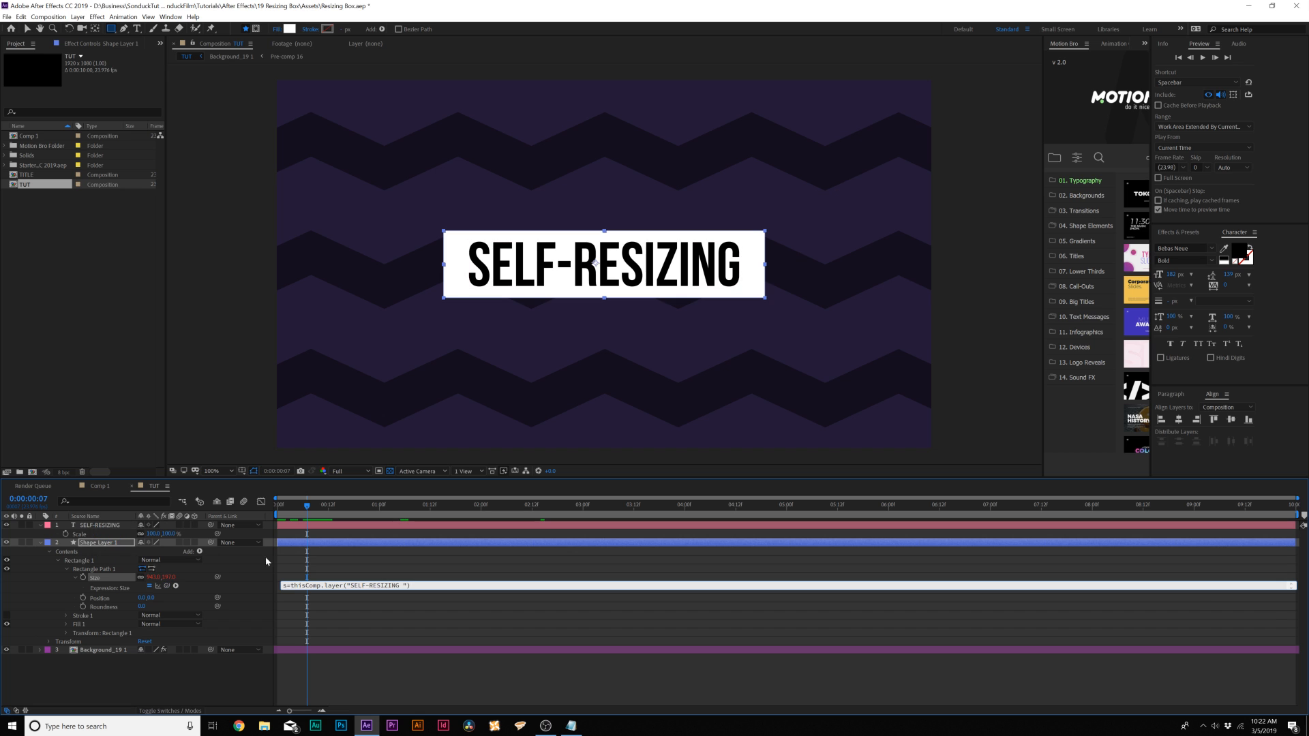
left_click(350, 585)
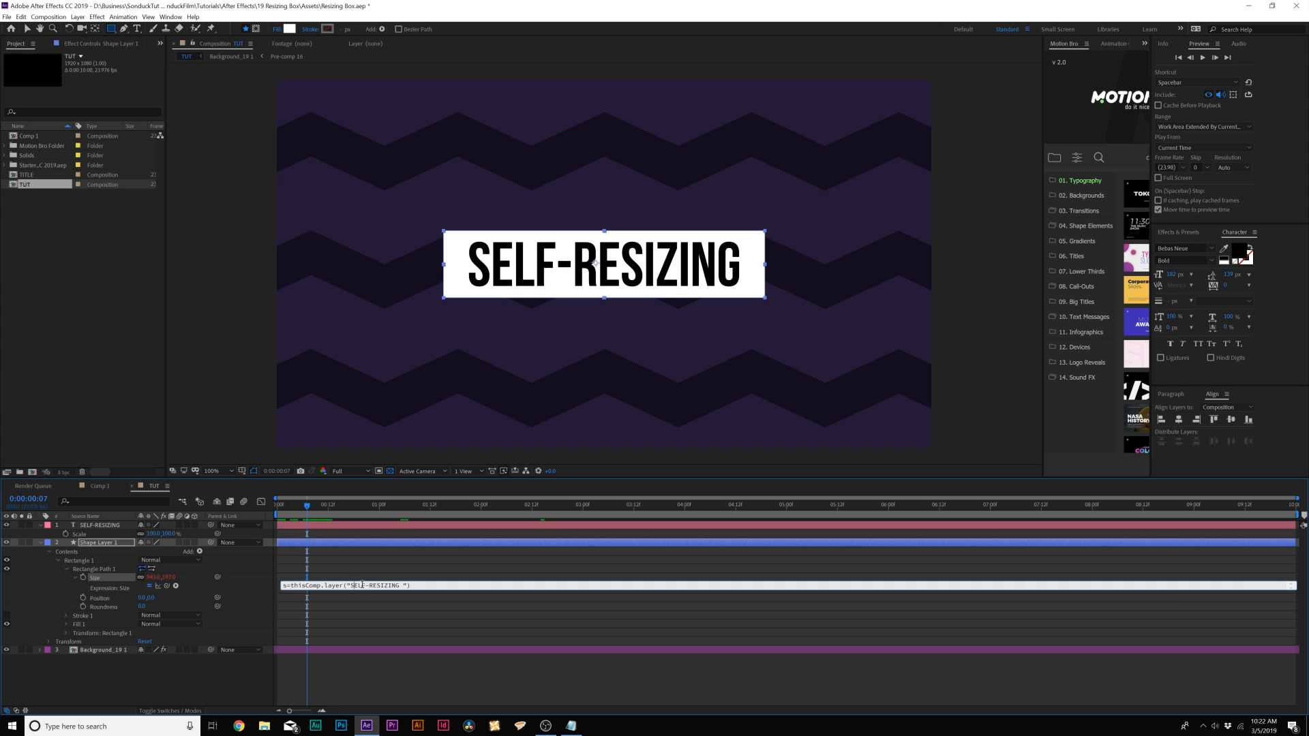
double_click(376, 585)
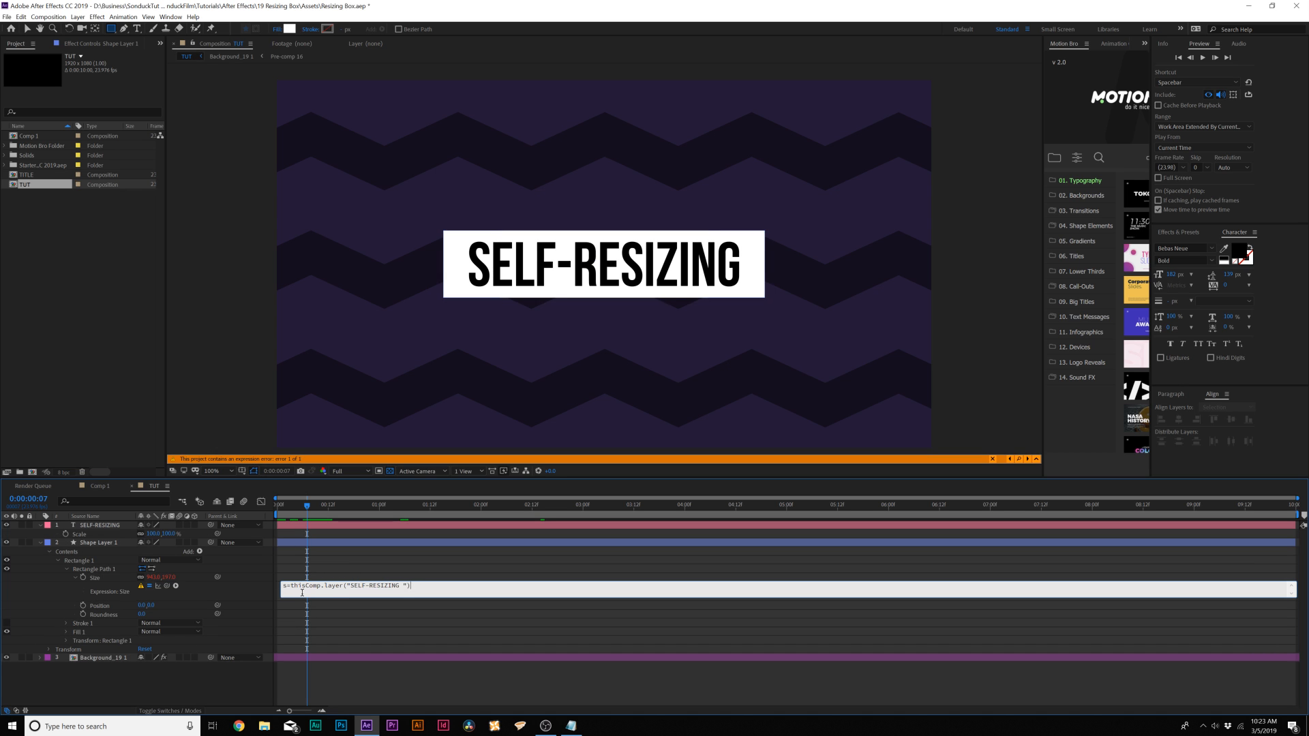
left_click(571, 726)
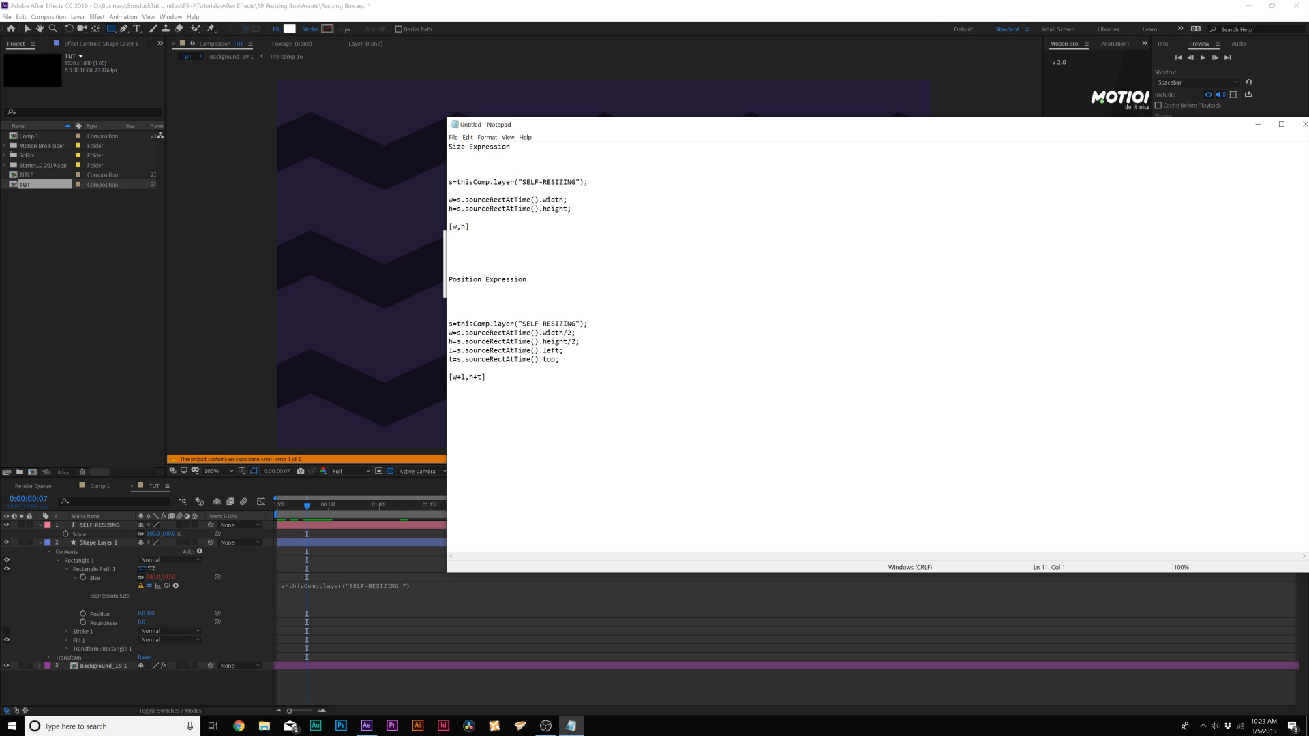
- Select the saved Size Expression text in Notepad to copy it
left_click_drag(449, 199, 469, 232)
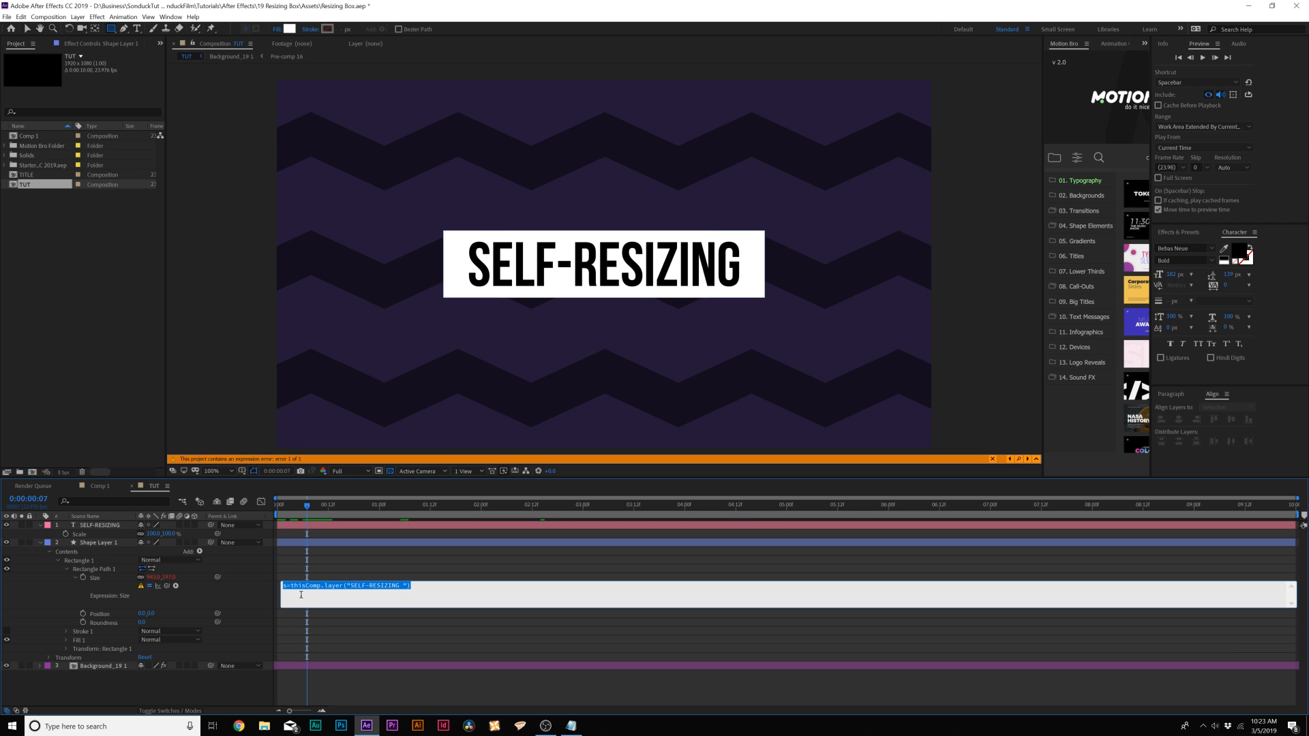
- Finish the Size expression with [w,h] and add an expression to the rectangle's Position
type("[w,h]")
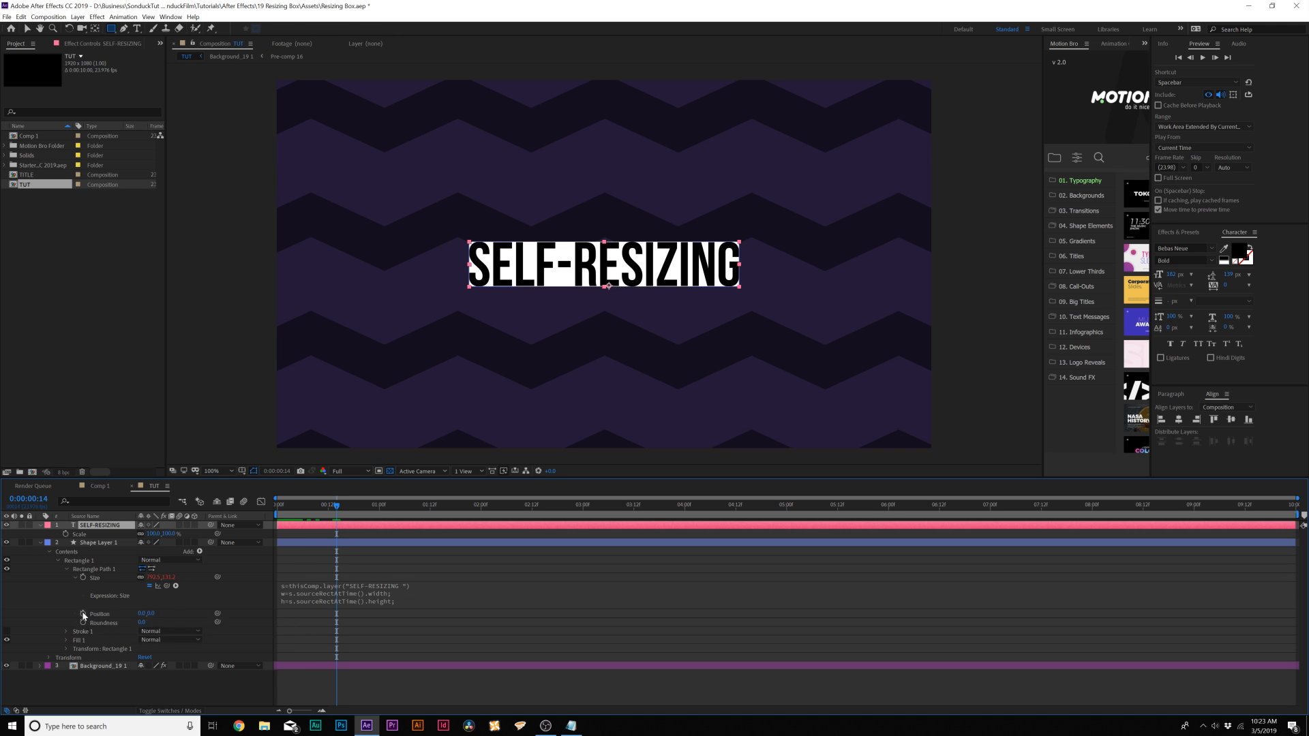
left_click(571, 726)
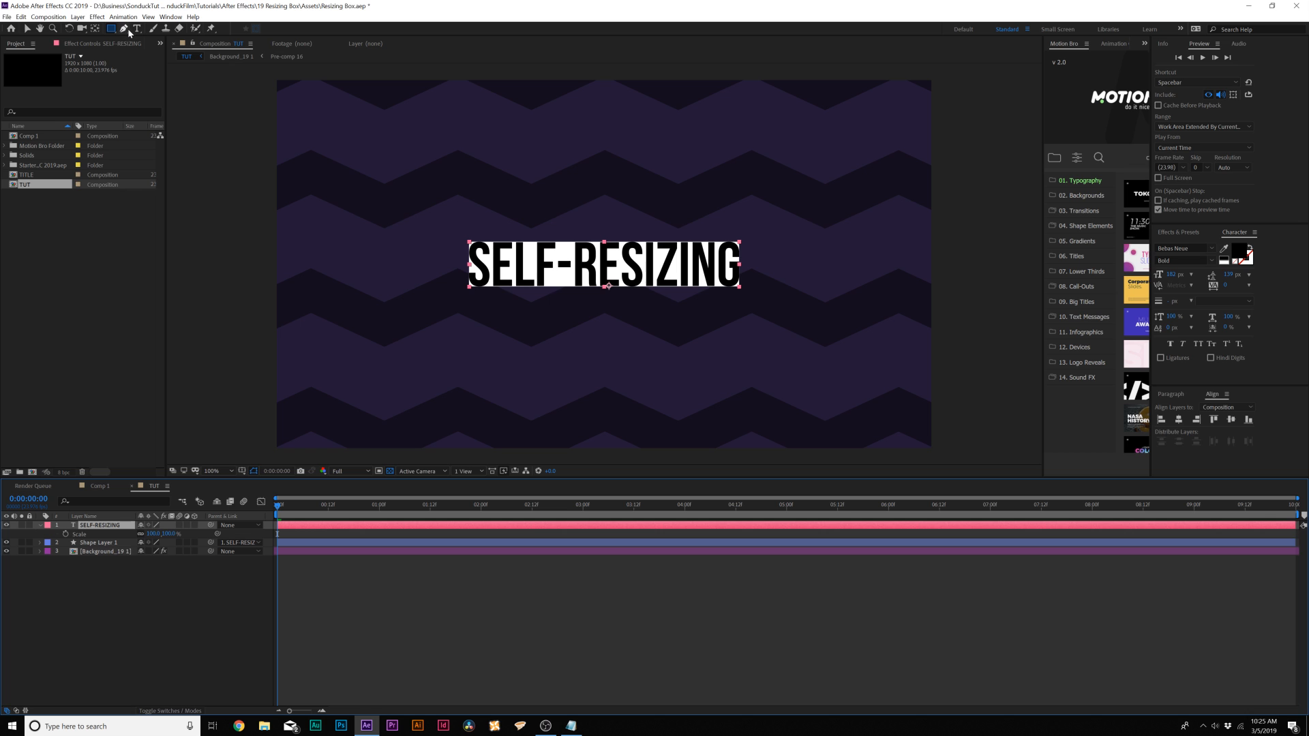
type("GE")
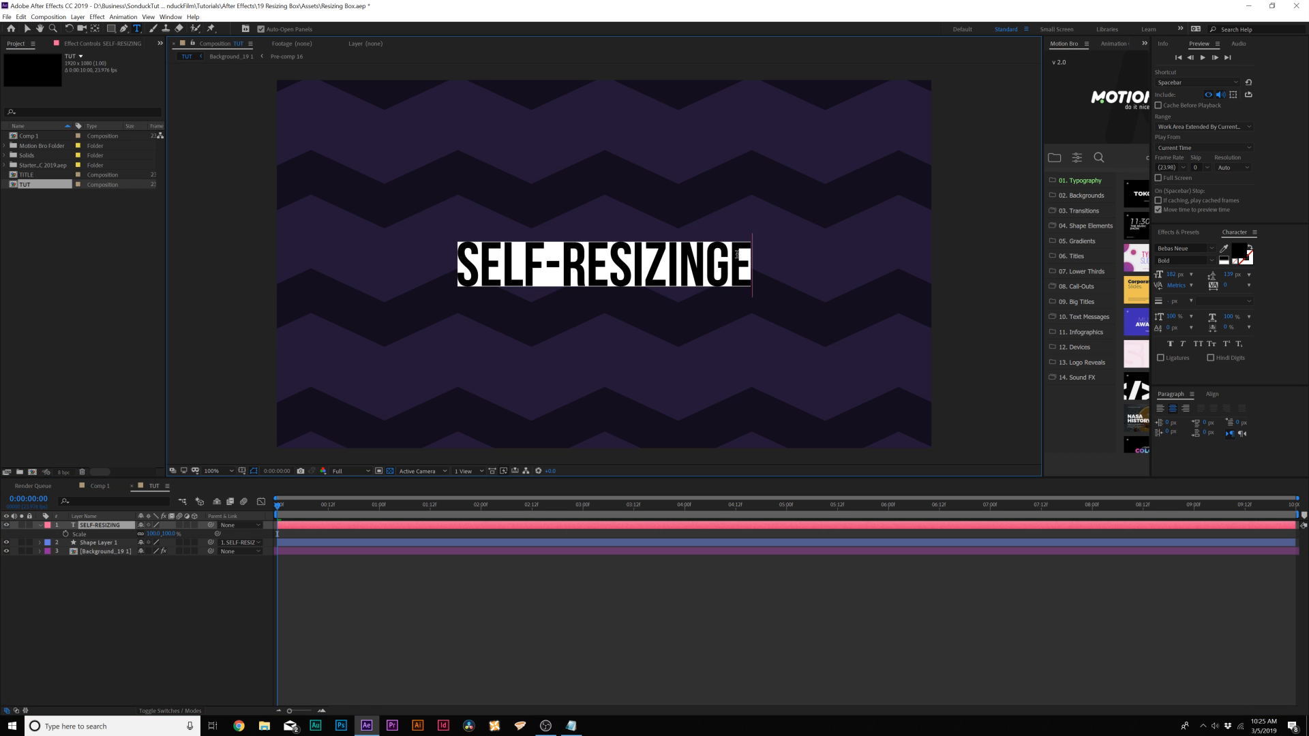
type("W")
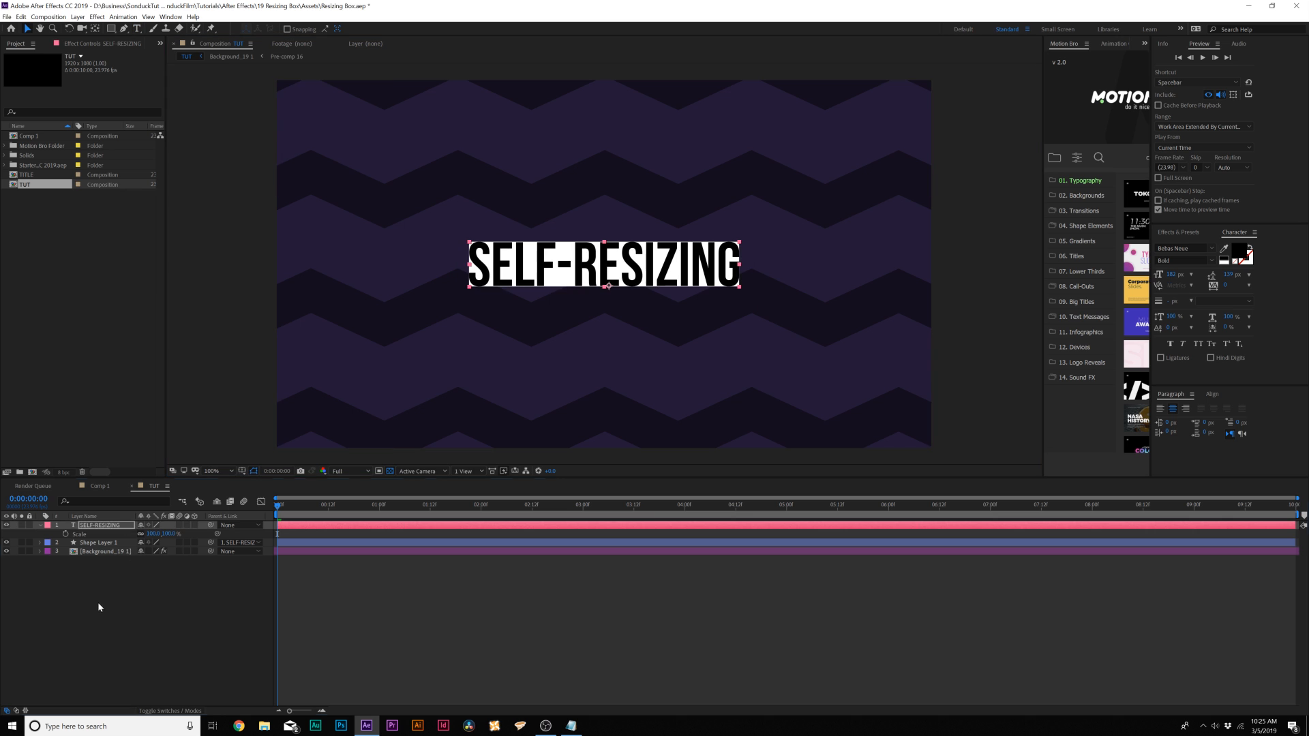
left_click(98, 542)
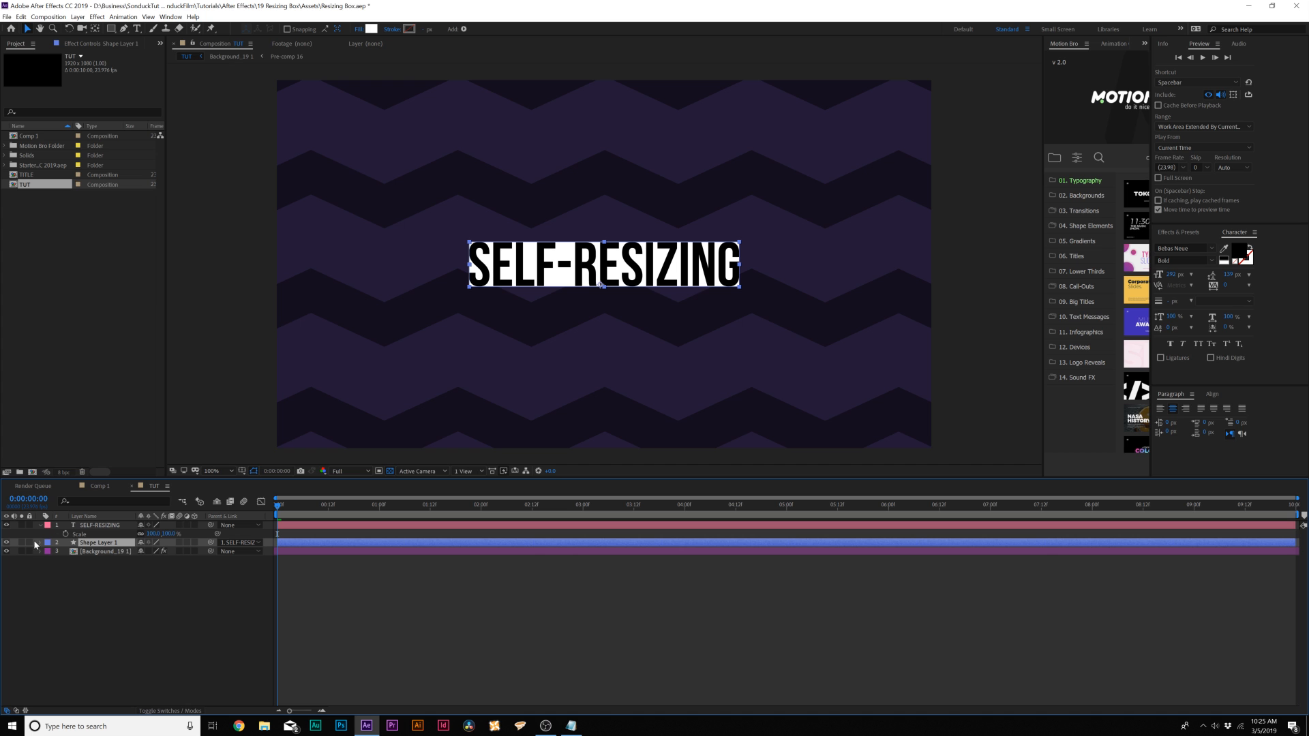
- Add an Offset Paths operation to the box layer for padding around the text
left_click(51, 535)
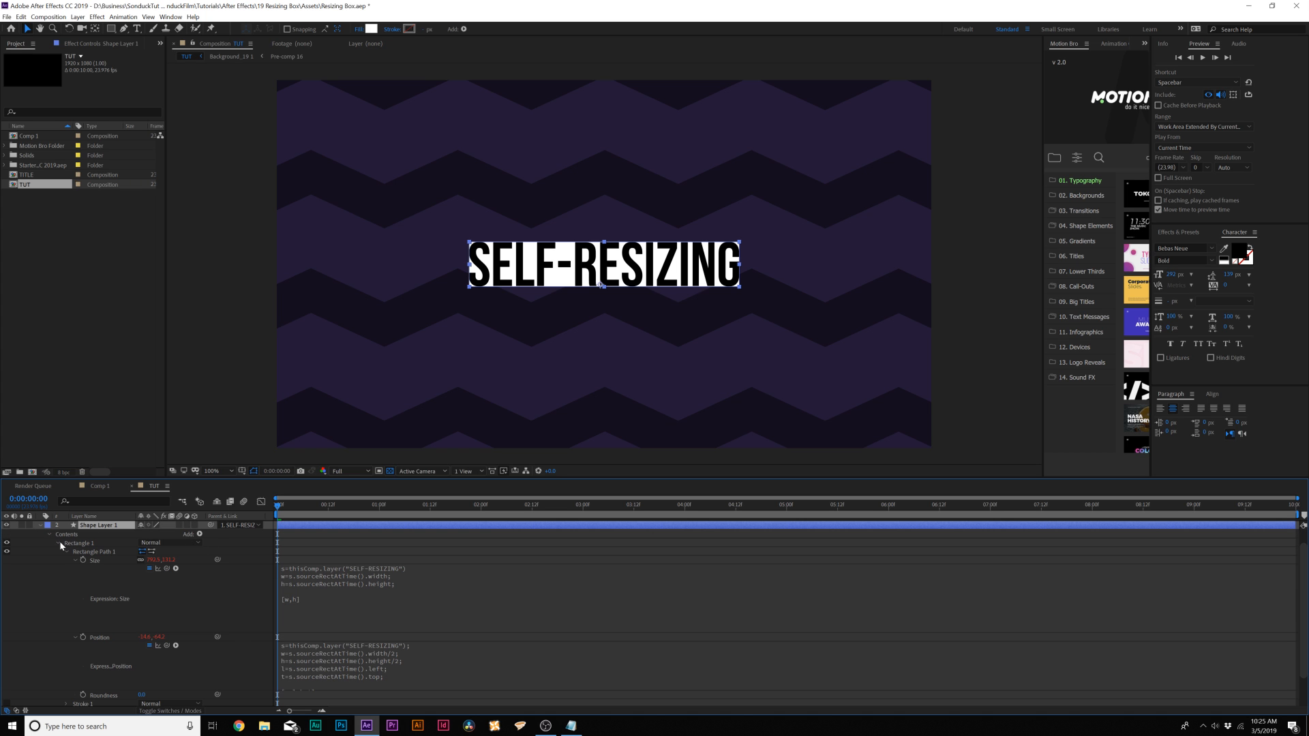
left_click(199, 533)
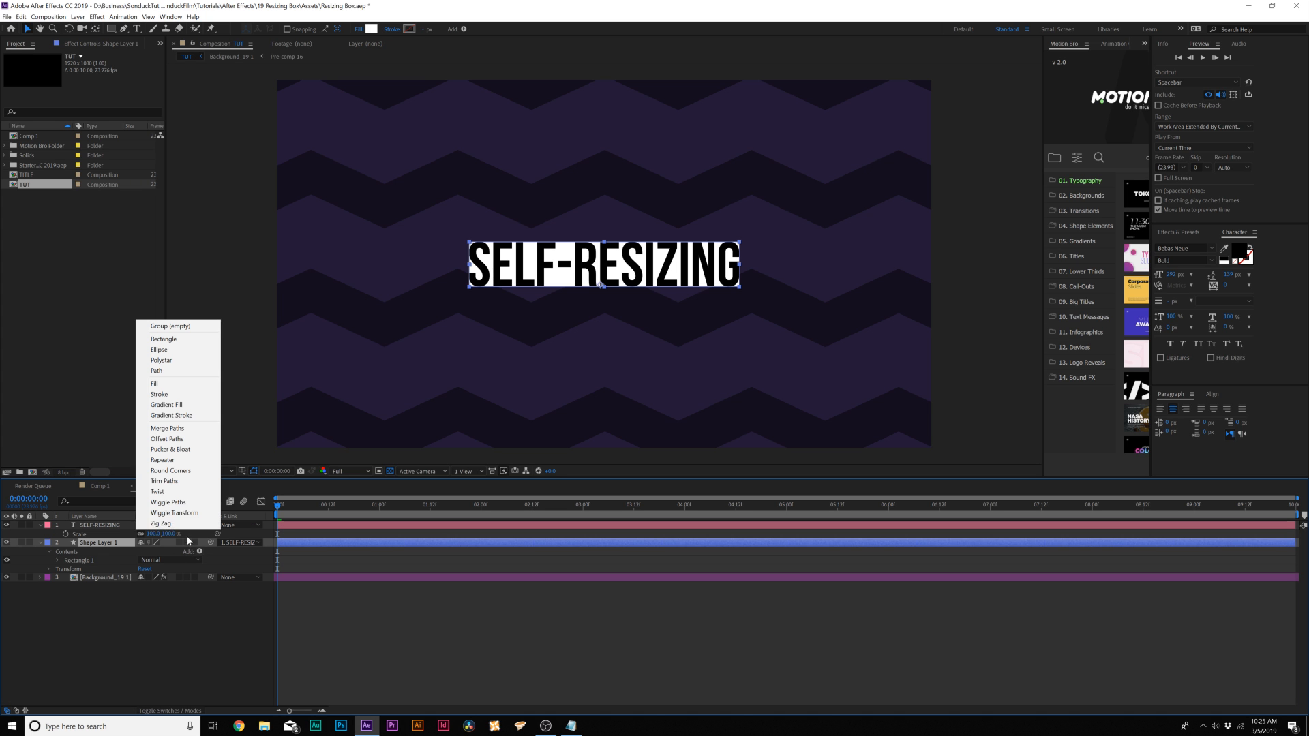
left_click(167, 437)
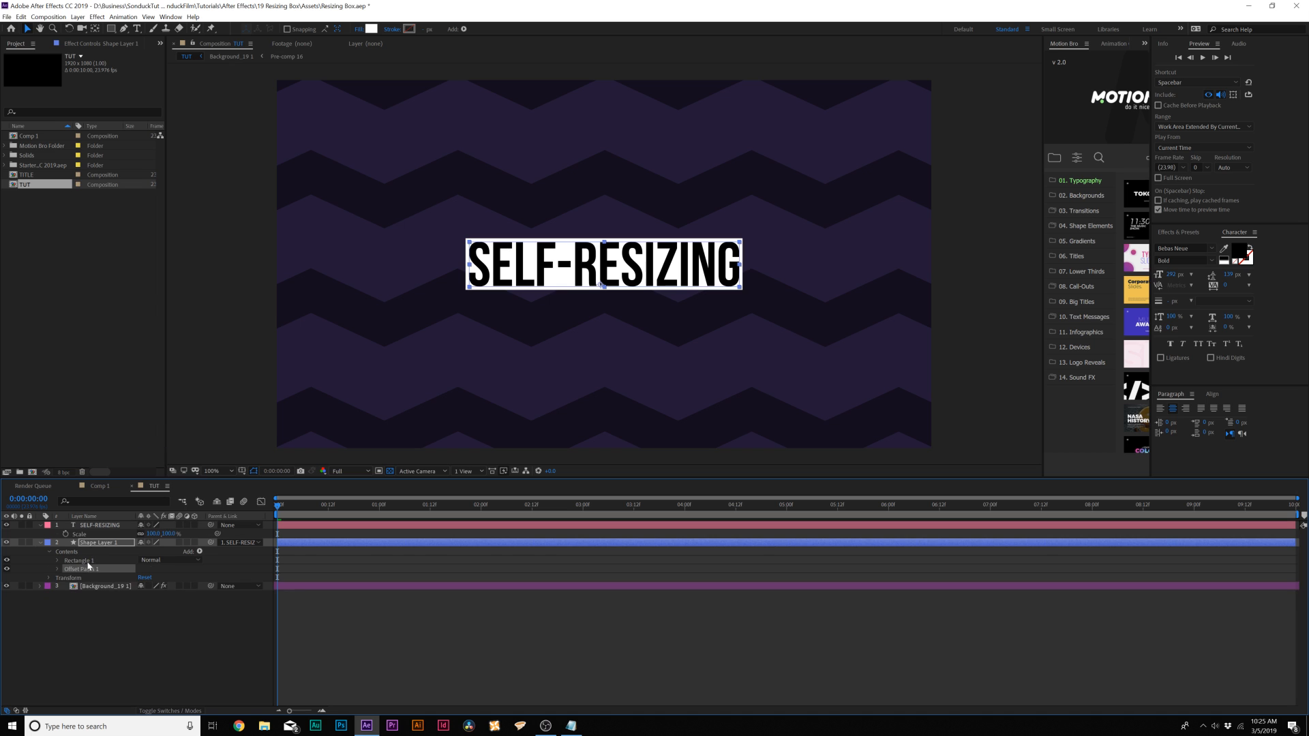
left_click(57, 568)
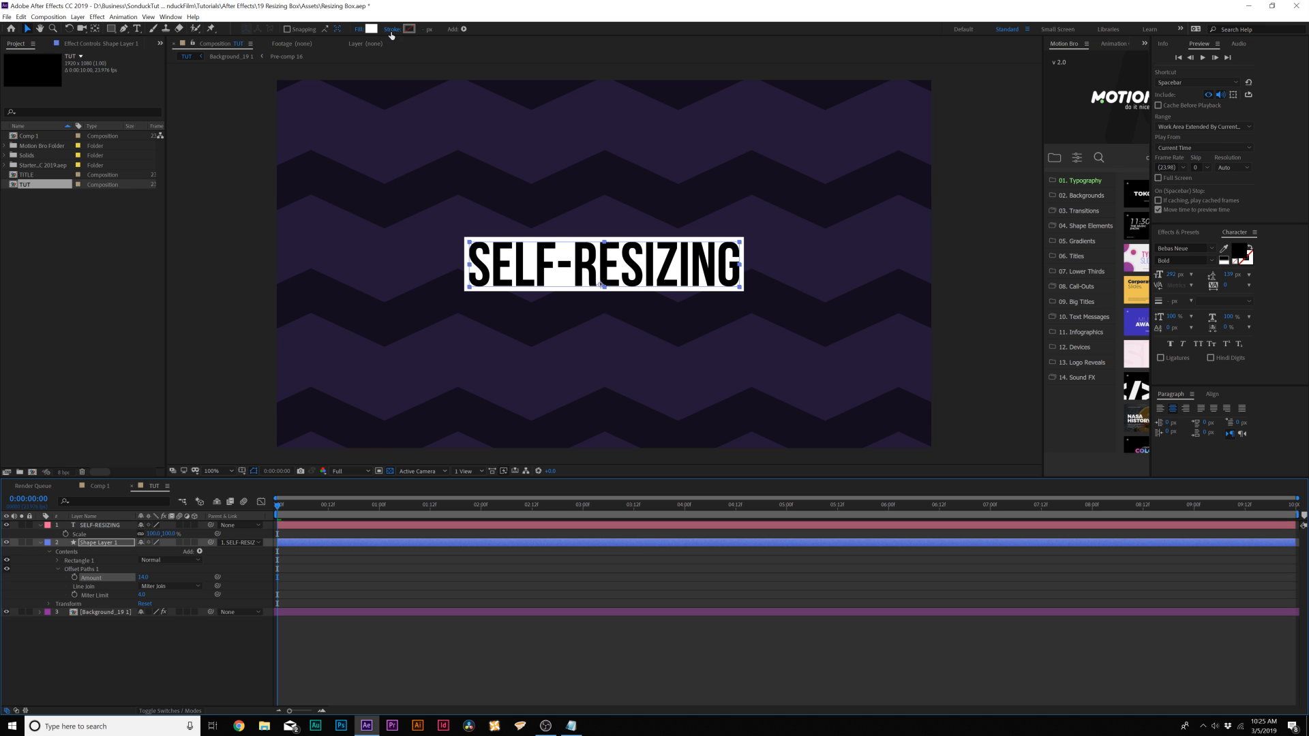
- Set the box's Stroke to Solid Color and pick black for the outline
left_click(391, 28)
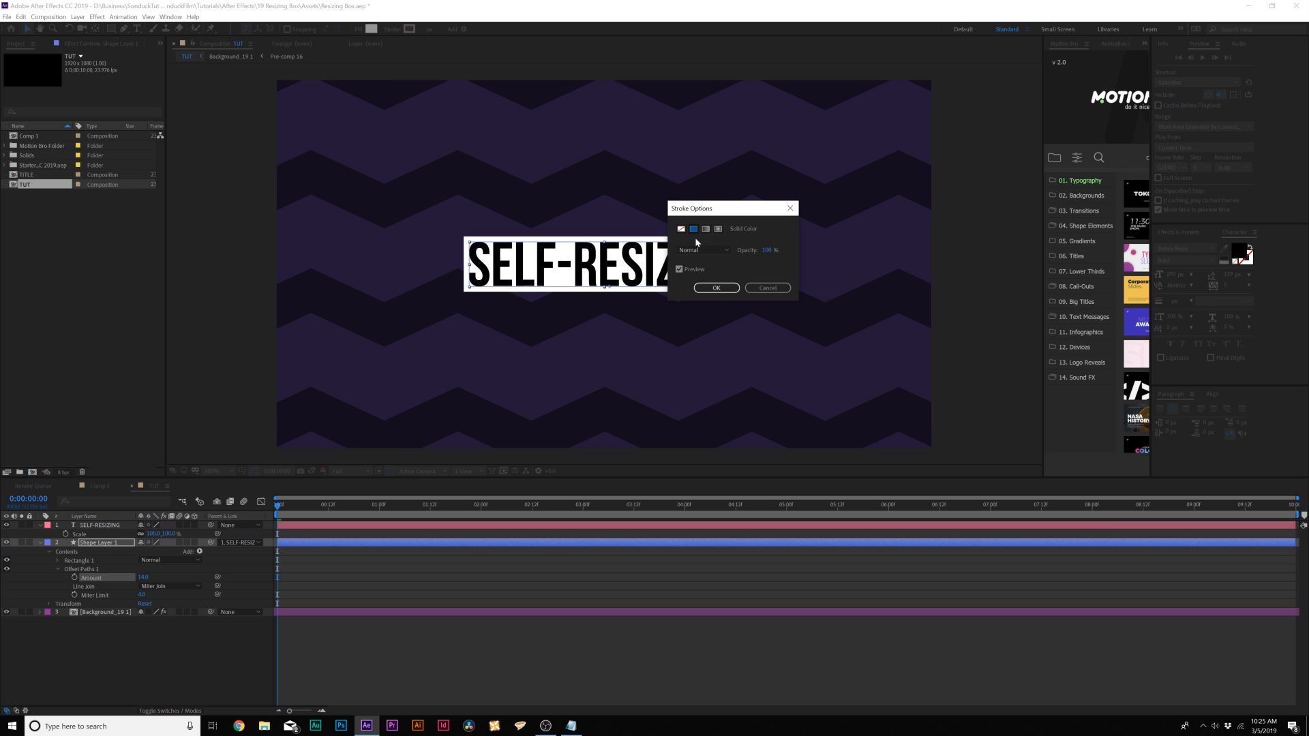
left_click(716, 288)
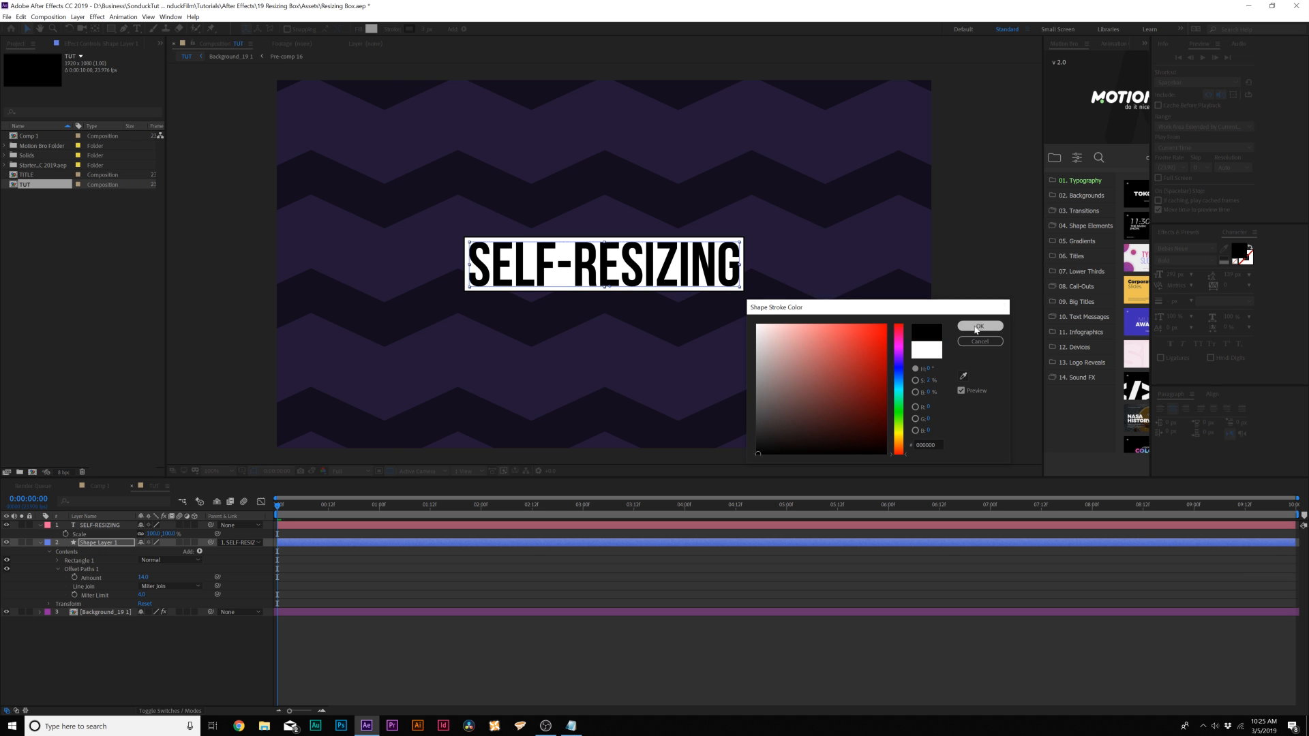
left_click(978, 326)
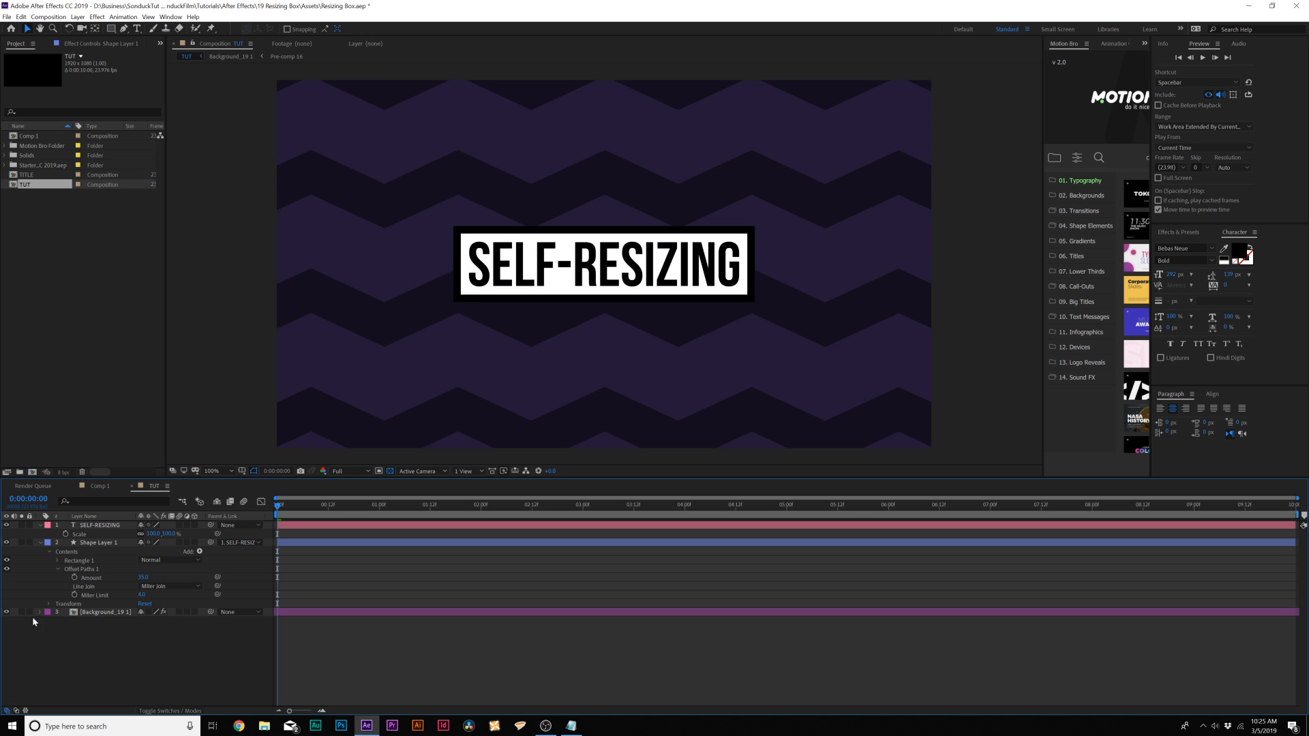
- Add a Scale text animator to the title and set its Scale to 0%
left_click(98, 541)
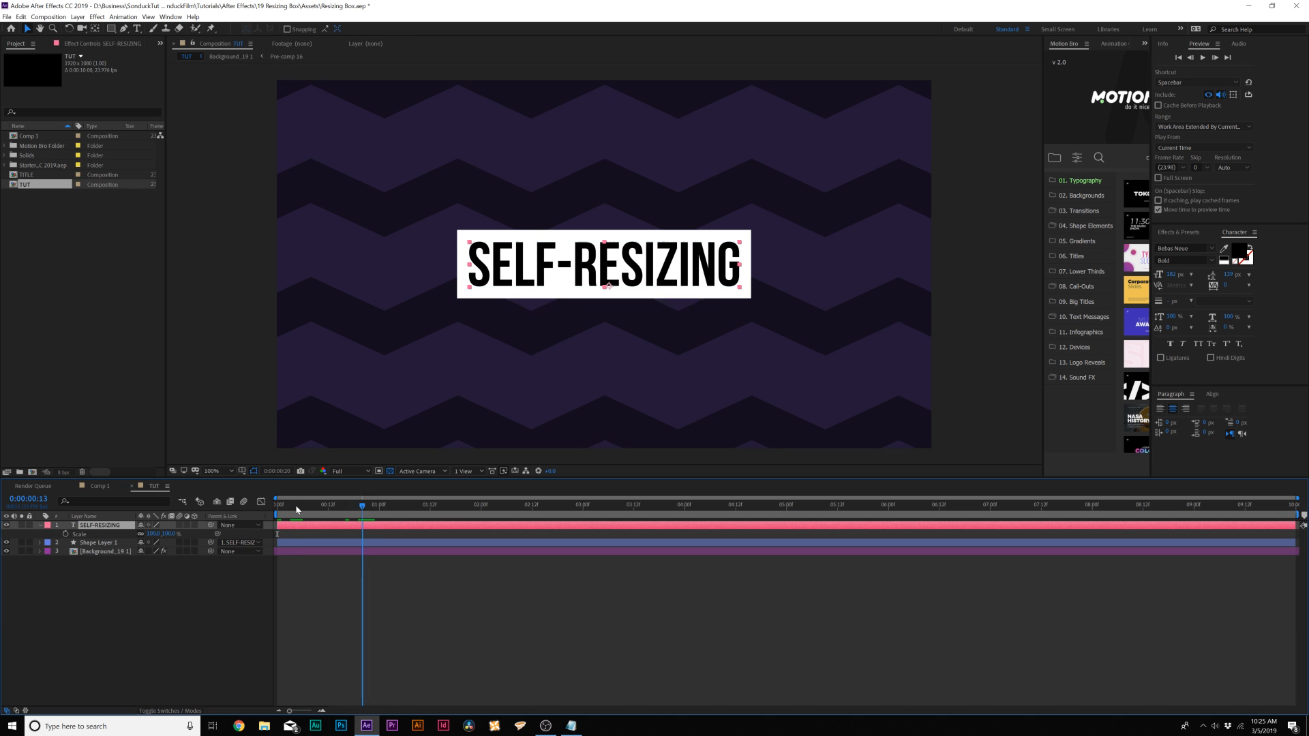
left_click(51, 524)
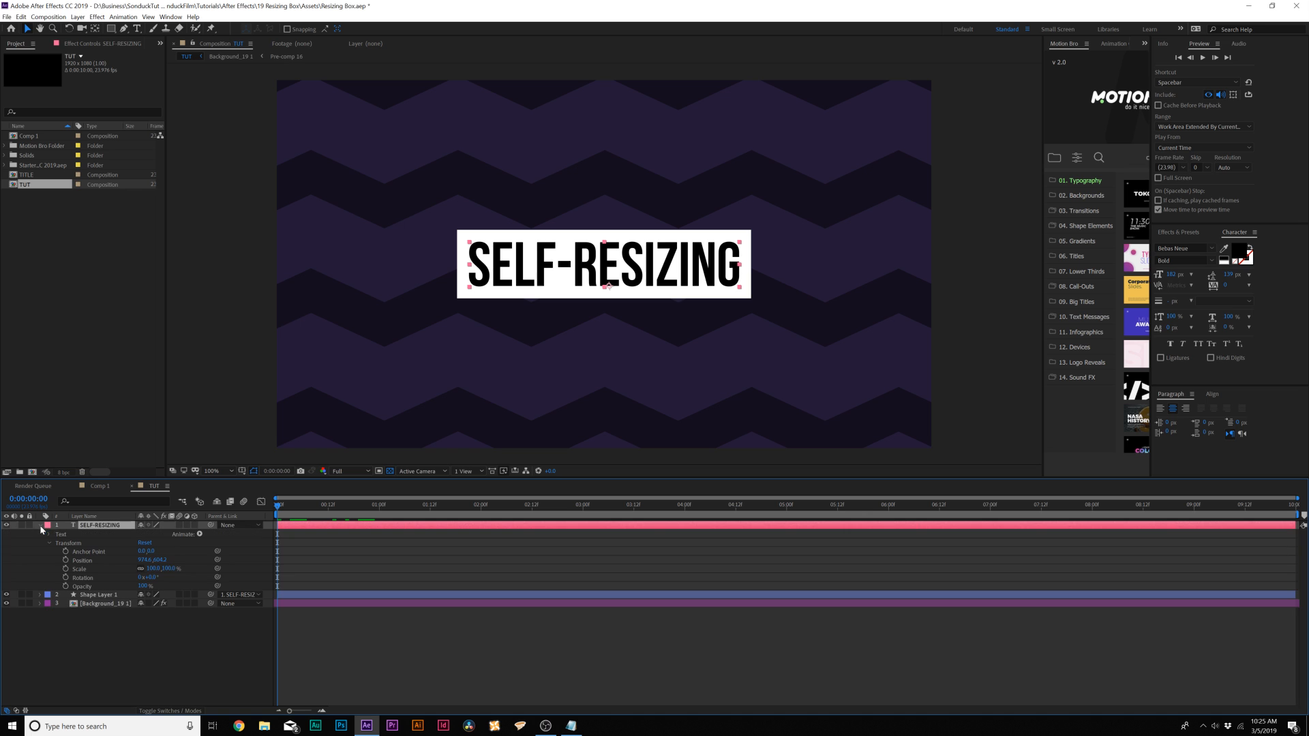
mouse_move(142, 532)
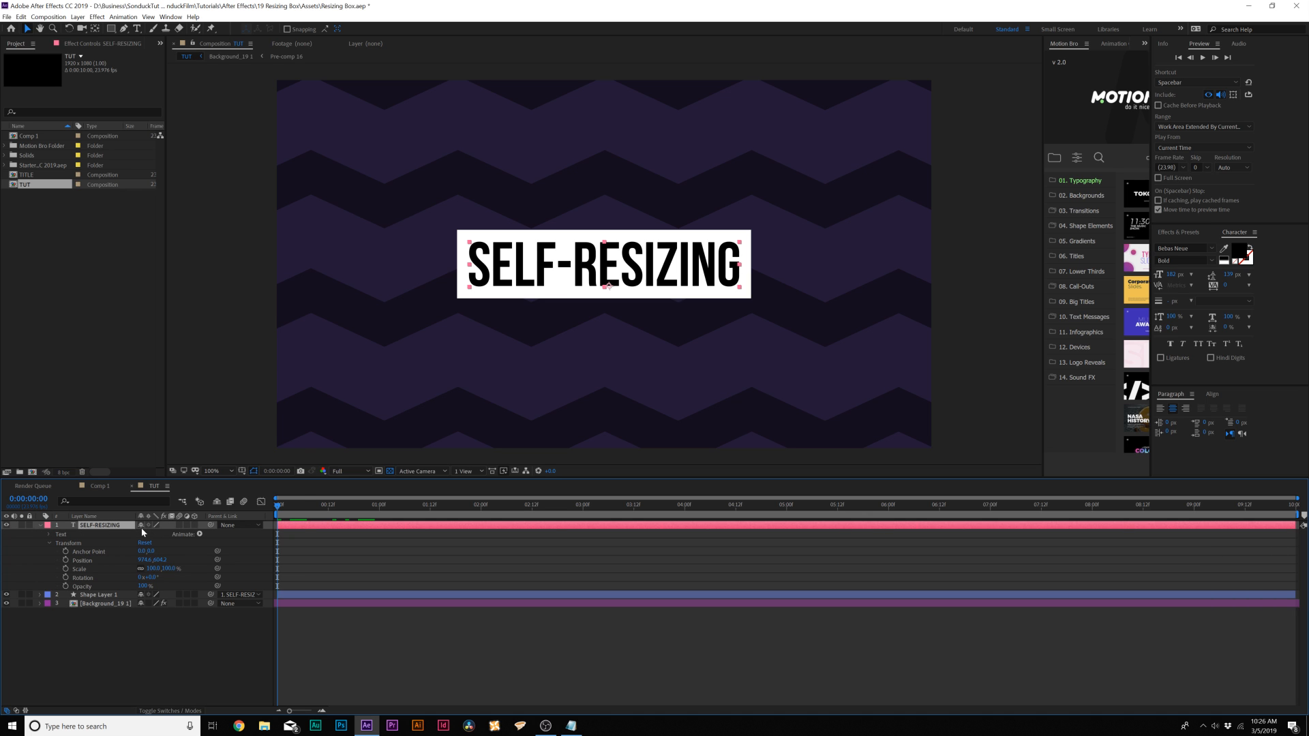
left_click(176, 534)
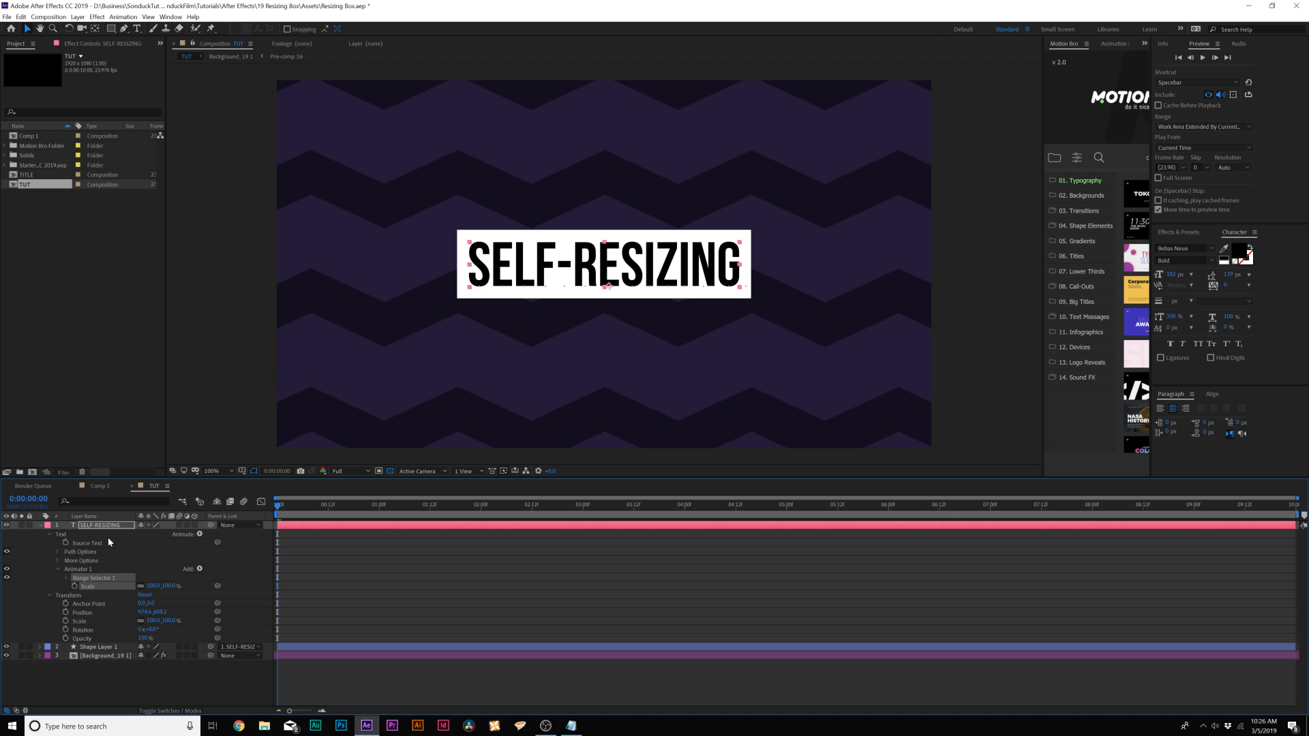
double_click(154, 585)
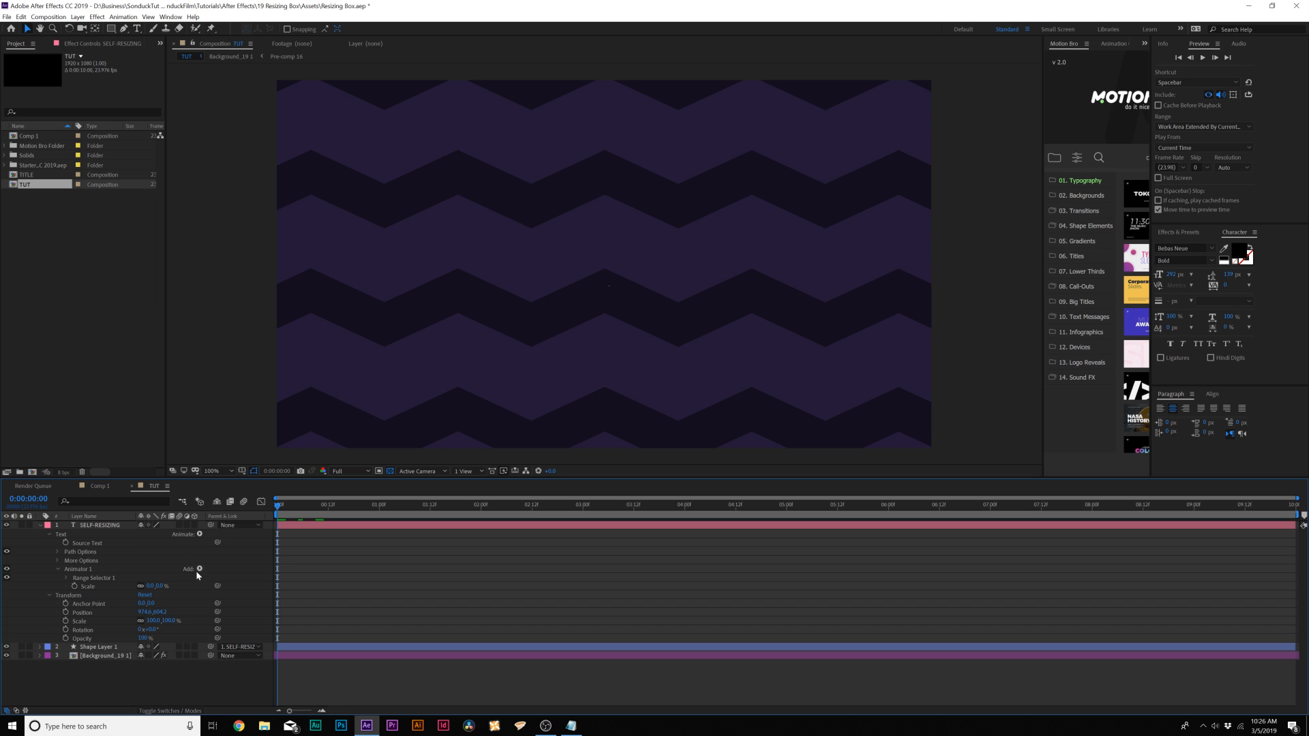
- Keyframe the Range Selector Start from 0% to 100% over time so letters grow in sequentially
left_click(57, 578)
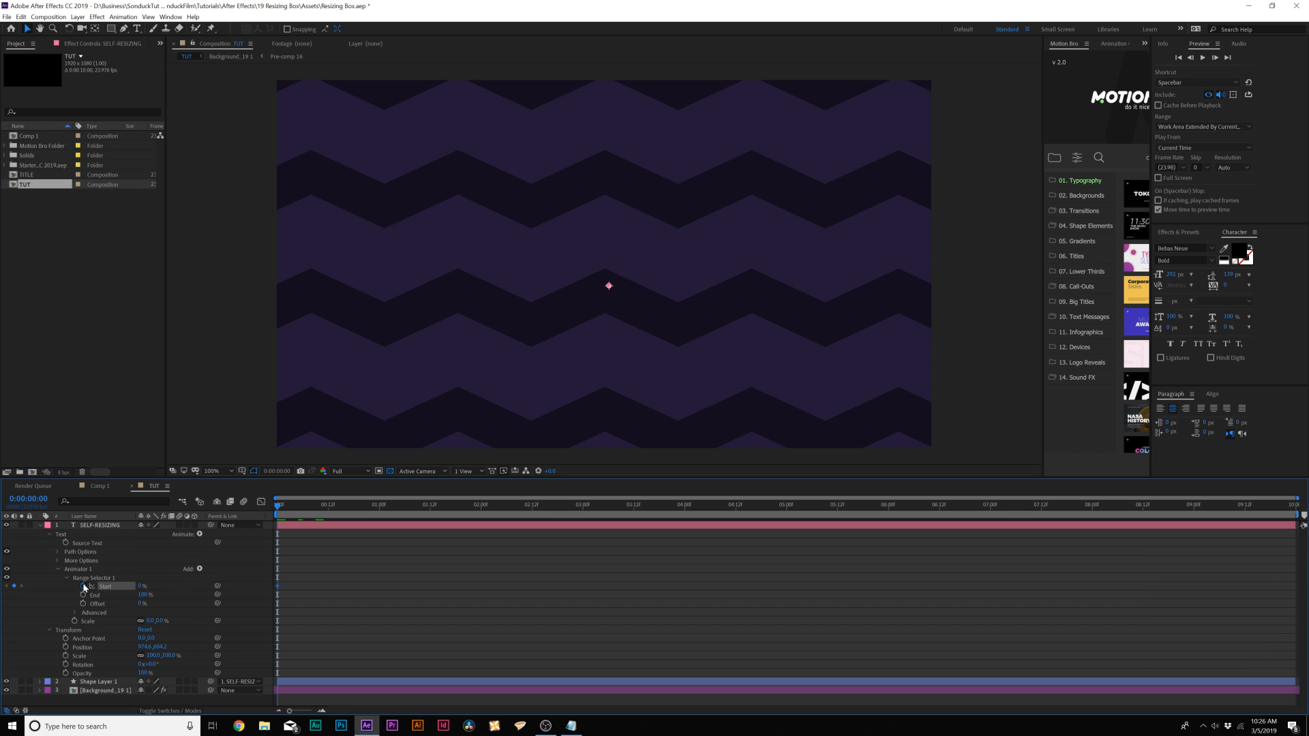
left_click(421, 504)
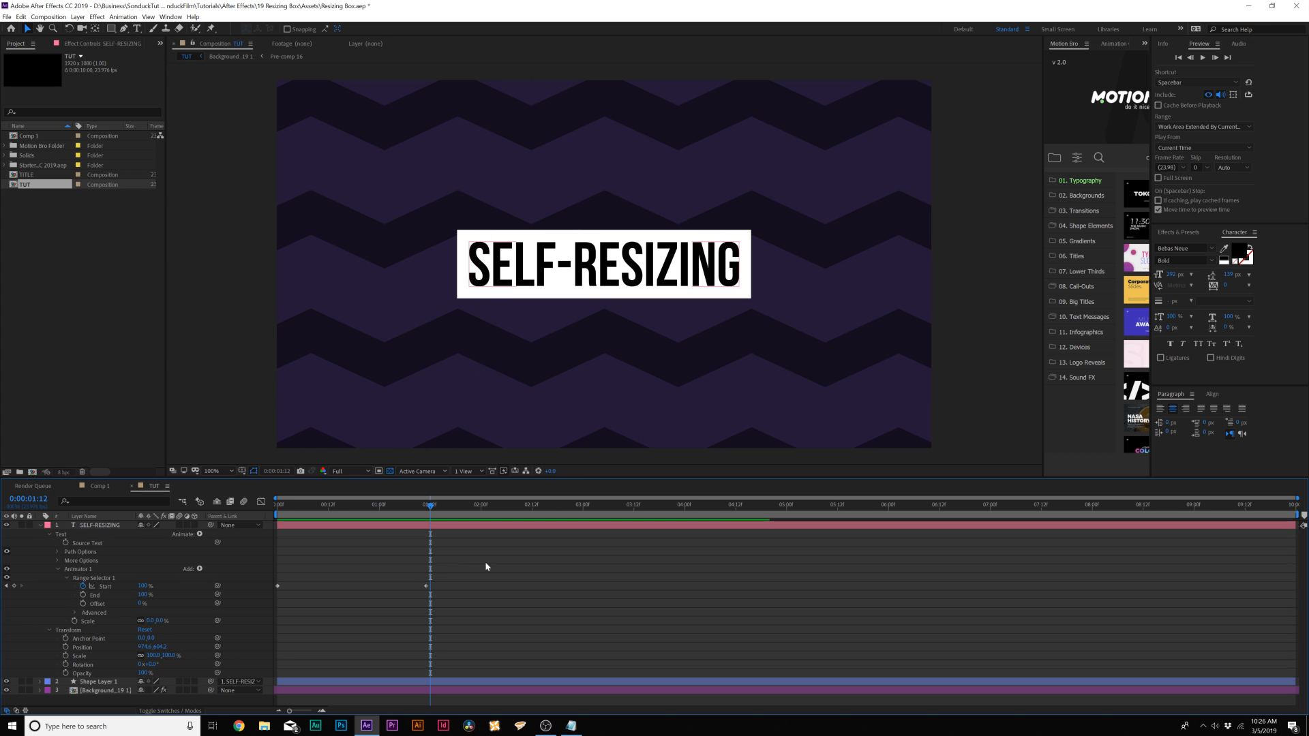
left_click(306, 504)
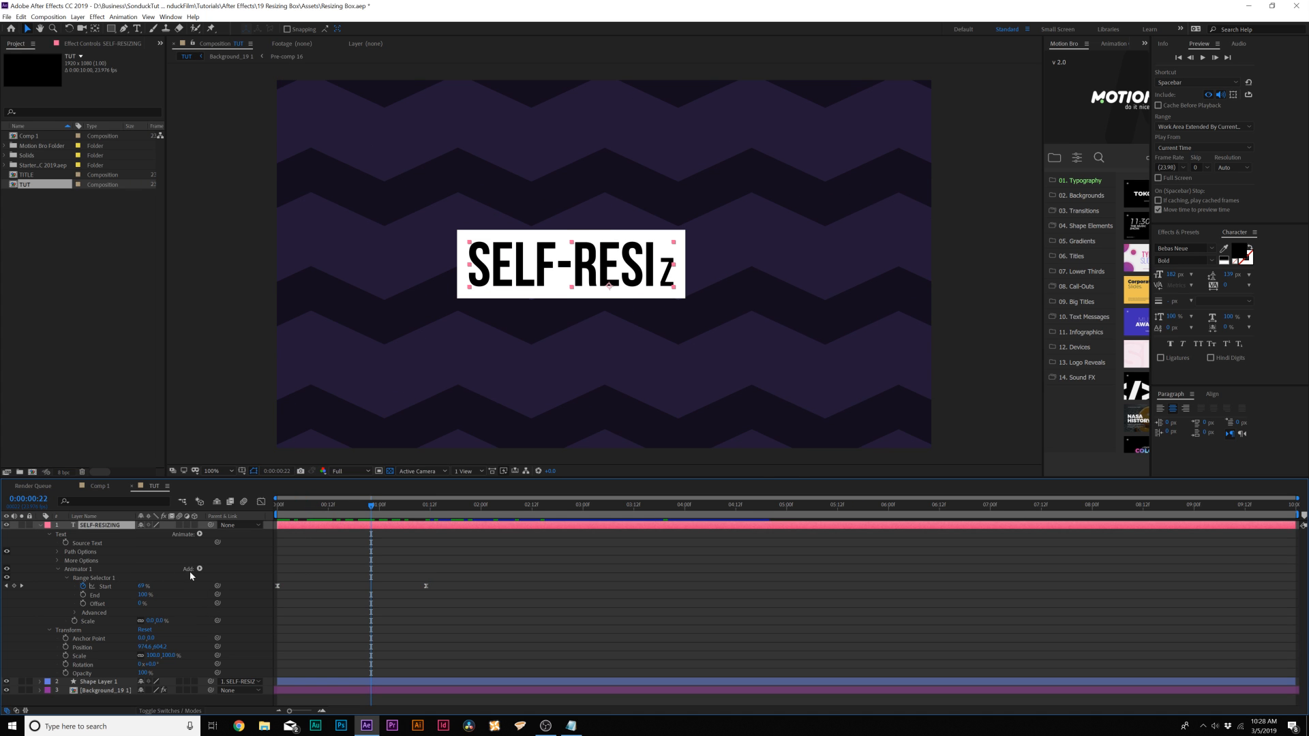
left_click(199, 570)
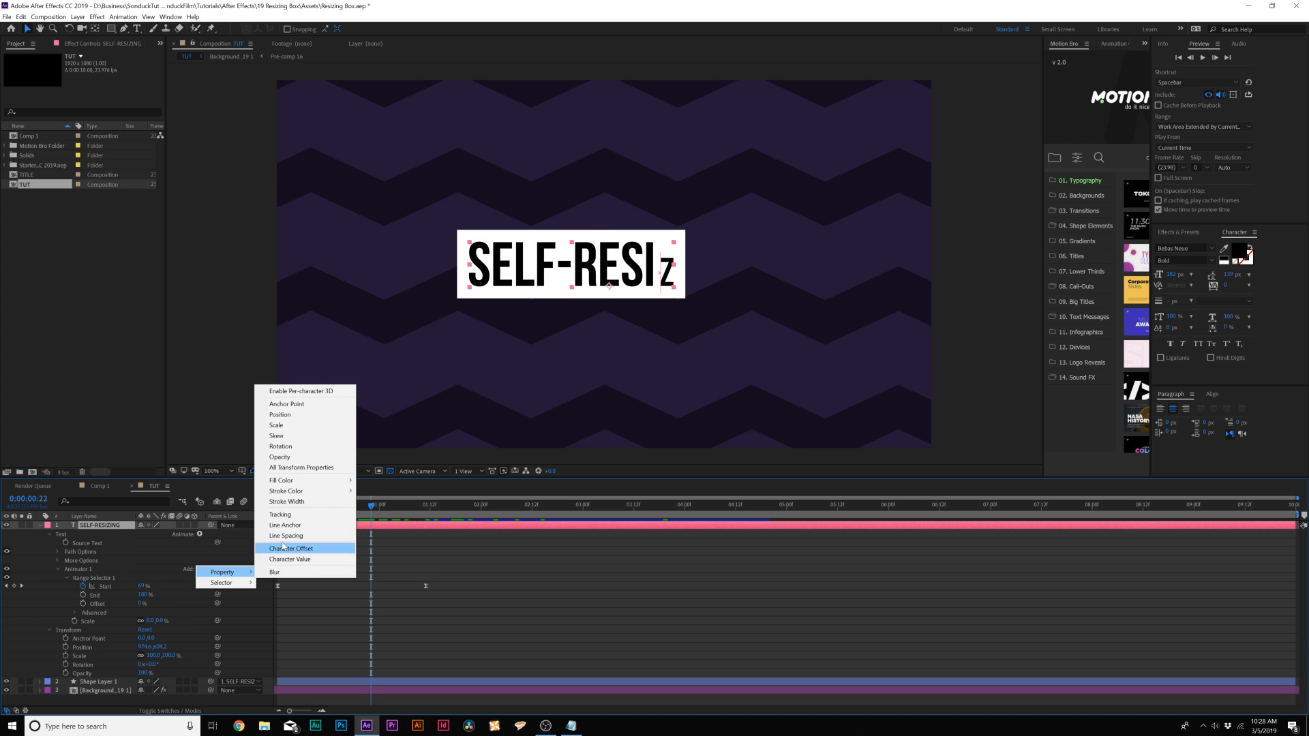
- Add a Tracking property to Animator 1 and set its Tracking Amount
left_click(279, 514)
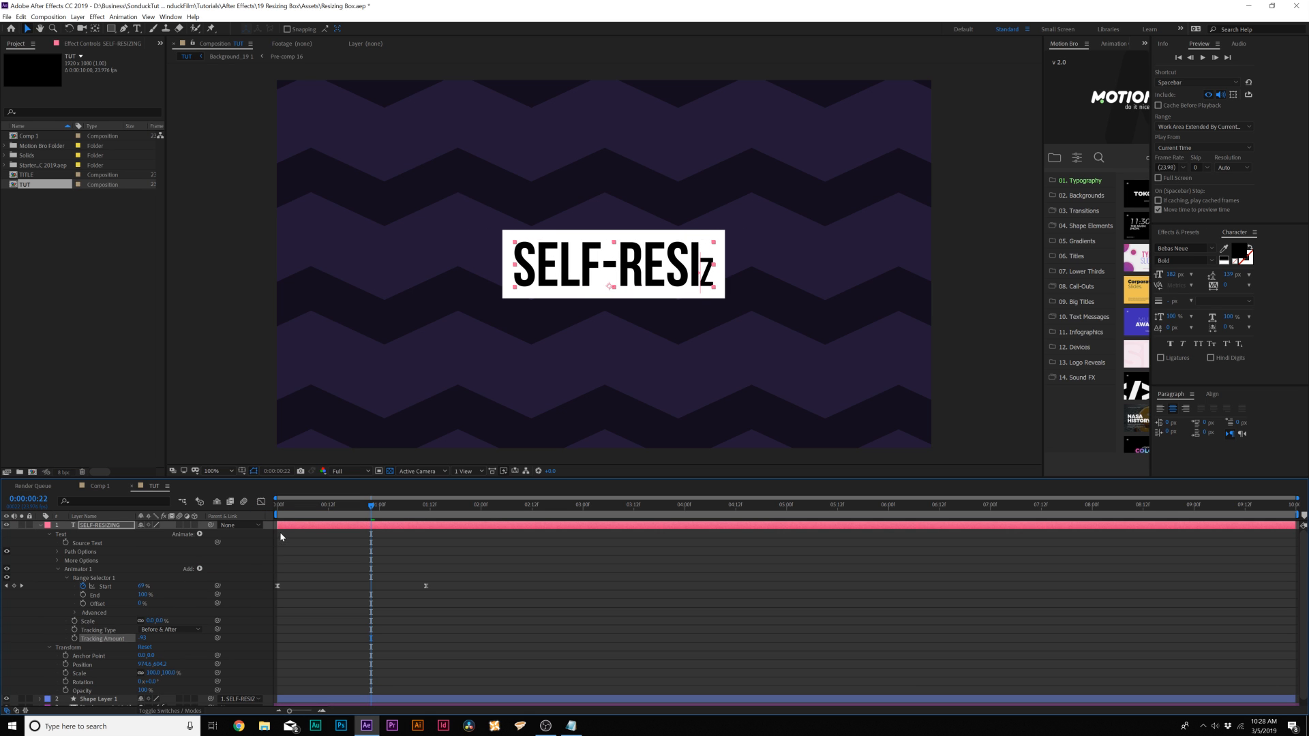
left_click(291, 505)
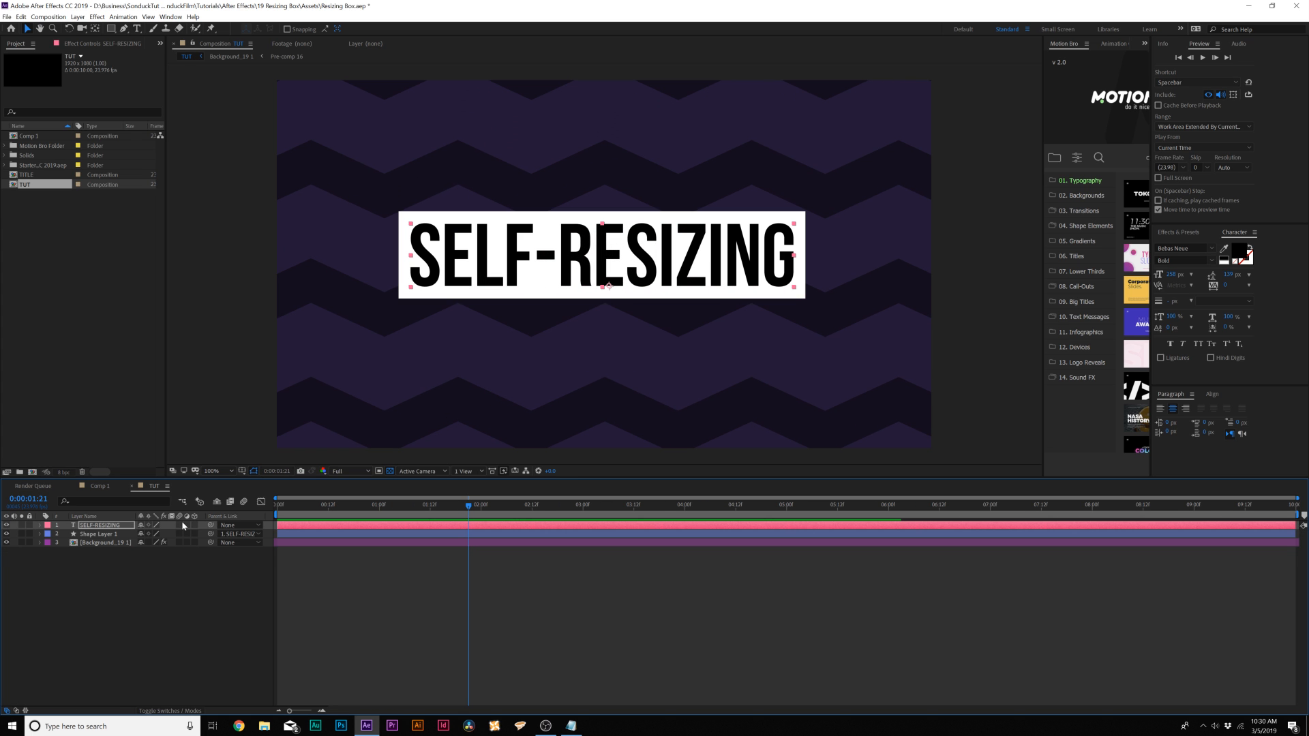
- Reveal the title's Scale, add keyframes, preview, and move to a later time
left_click(39, 524)
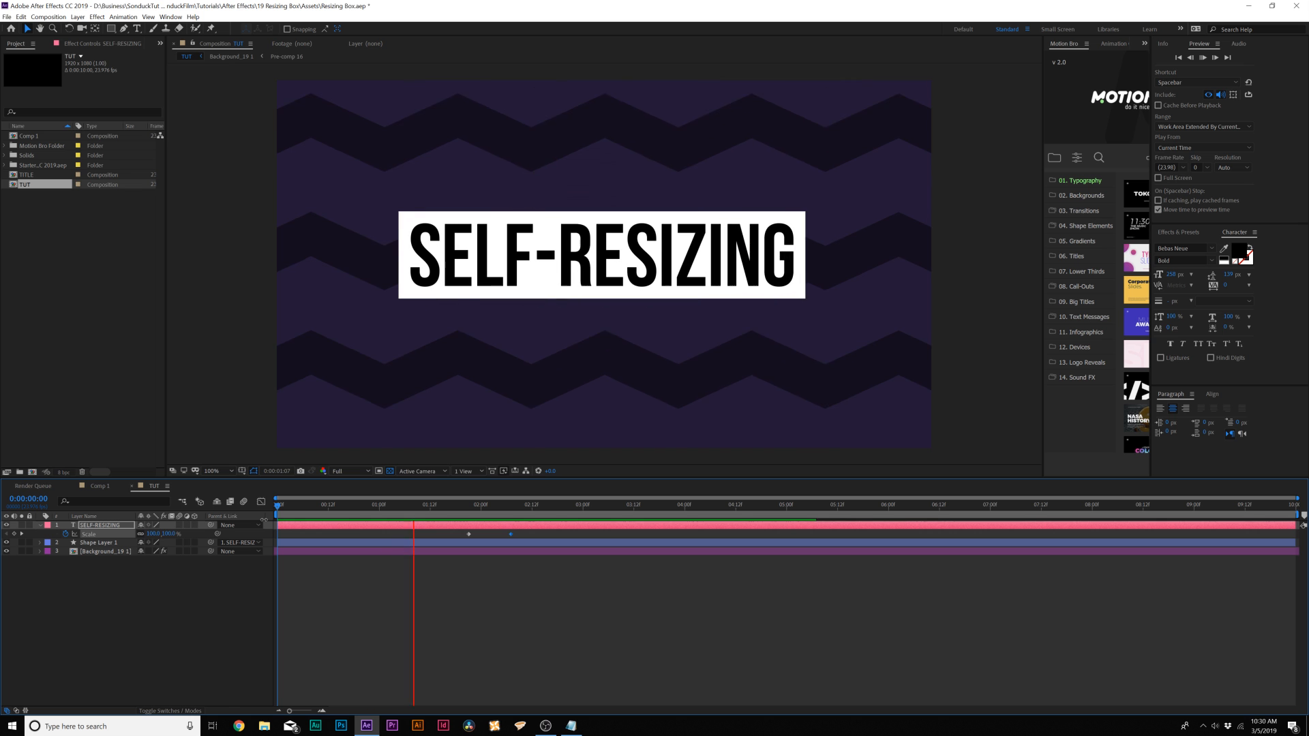
left_click(557, 505)
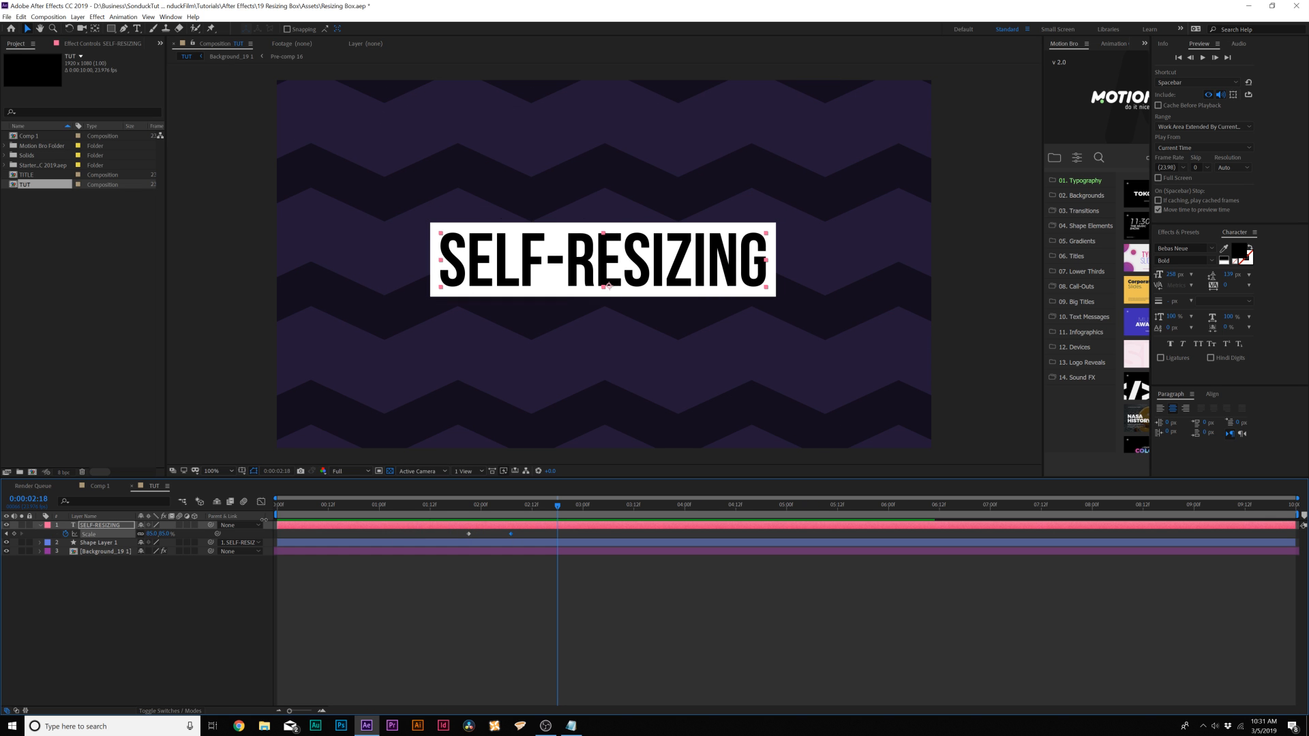
mouse_move(526, 515)
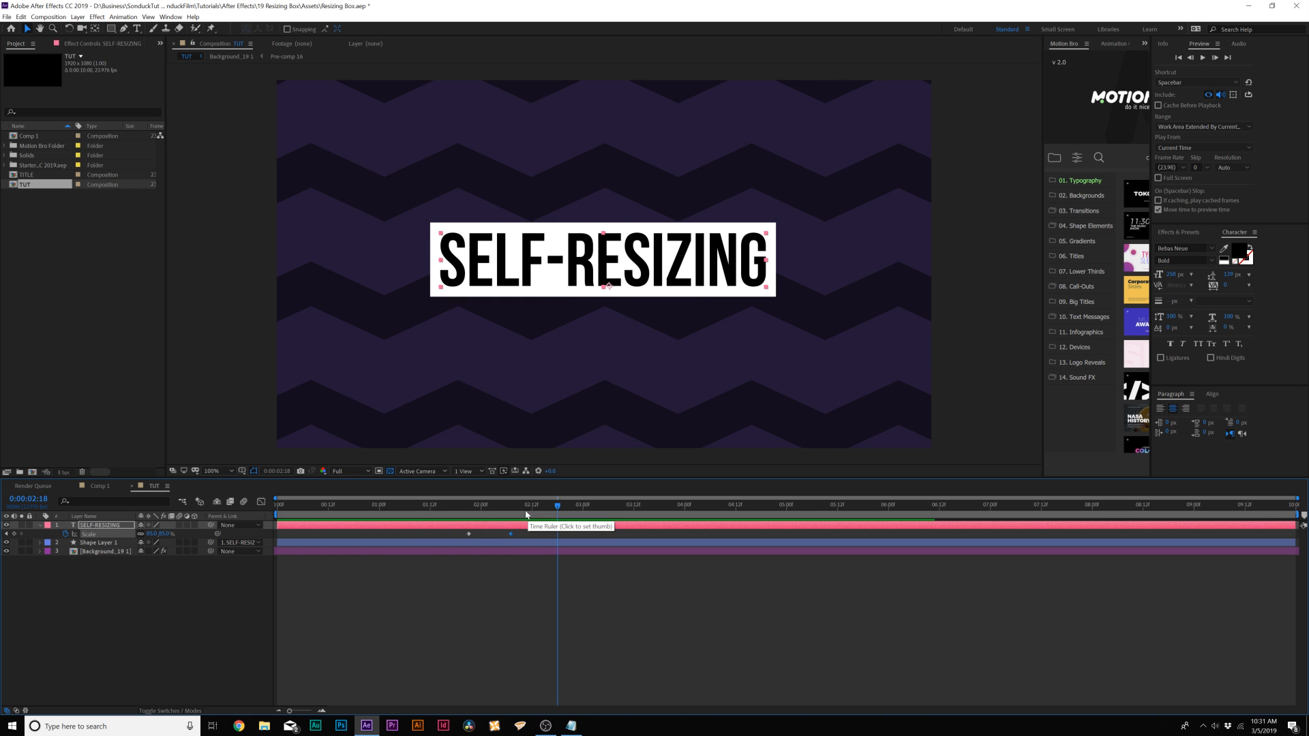
left_click(515, 505)
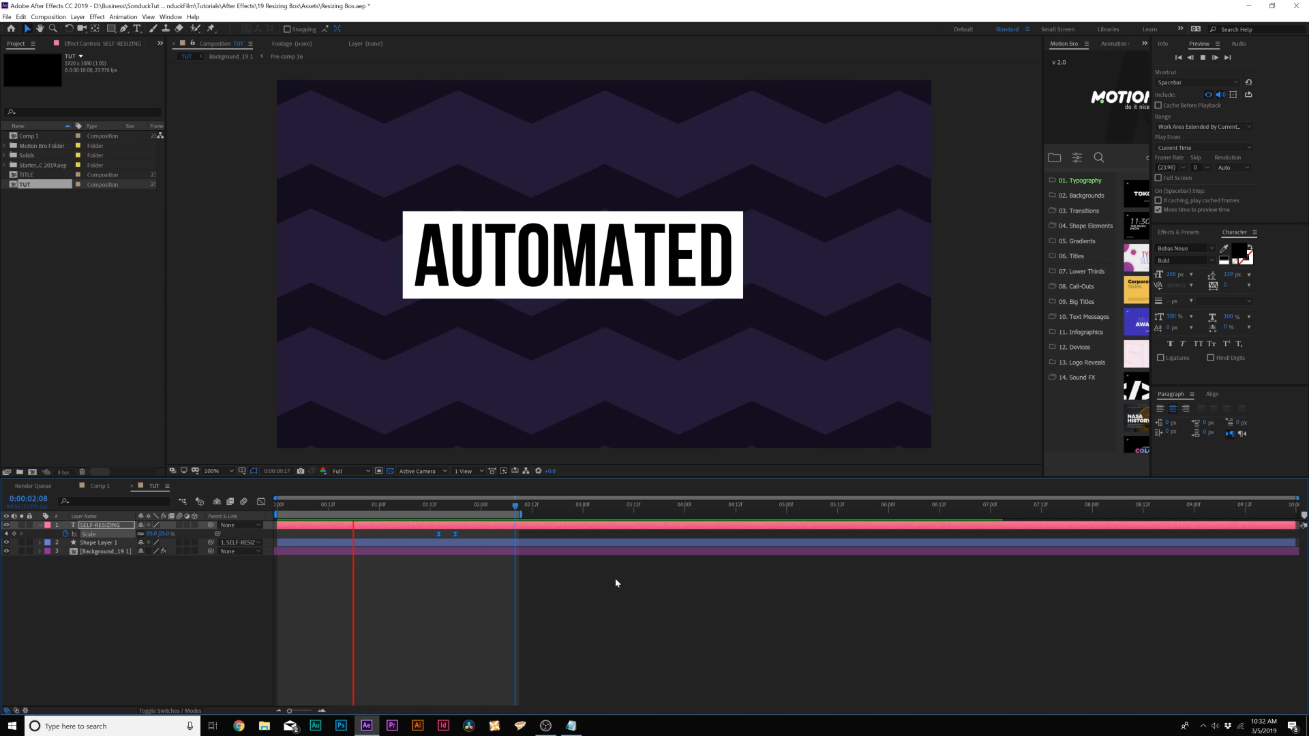
- Retype the title as AUTOMATED TITLES and play back the box-widening animation
left_click(477, 505)
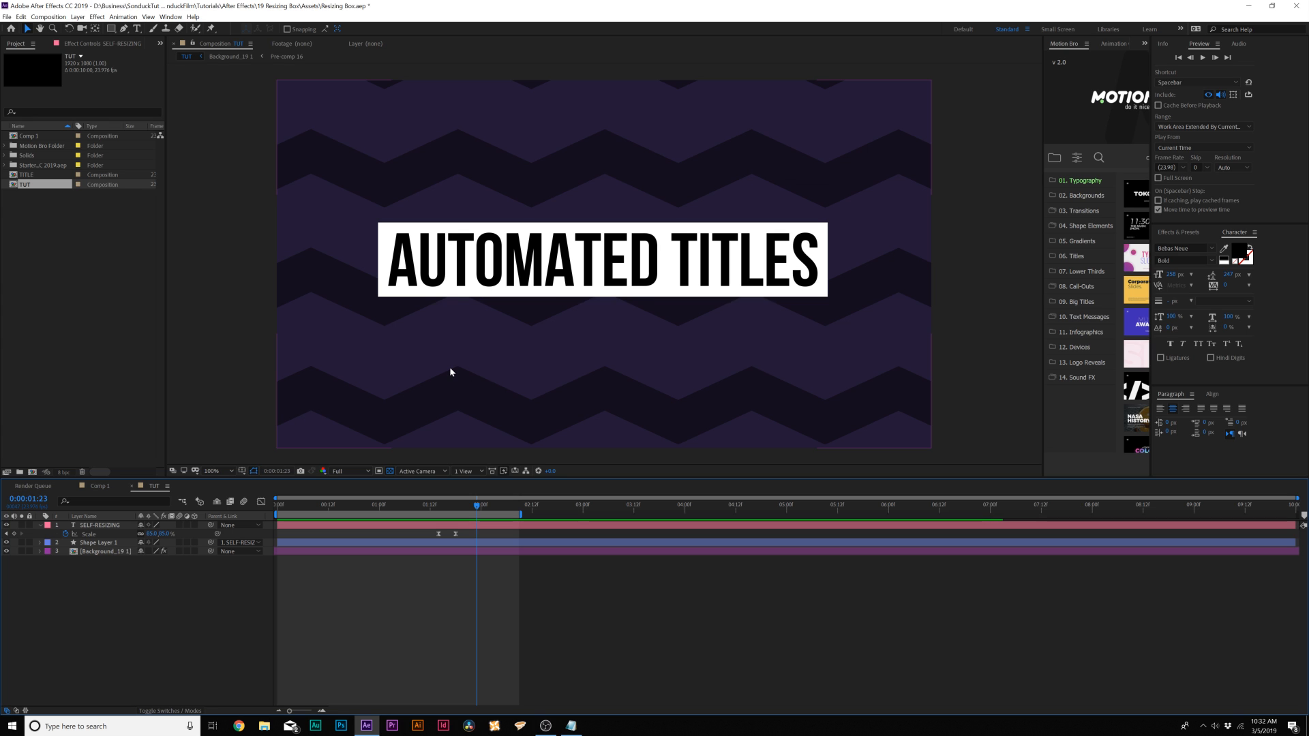
mouse_move(467, 378)
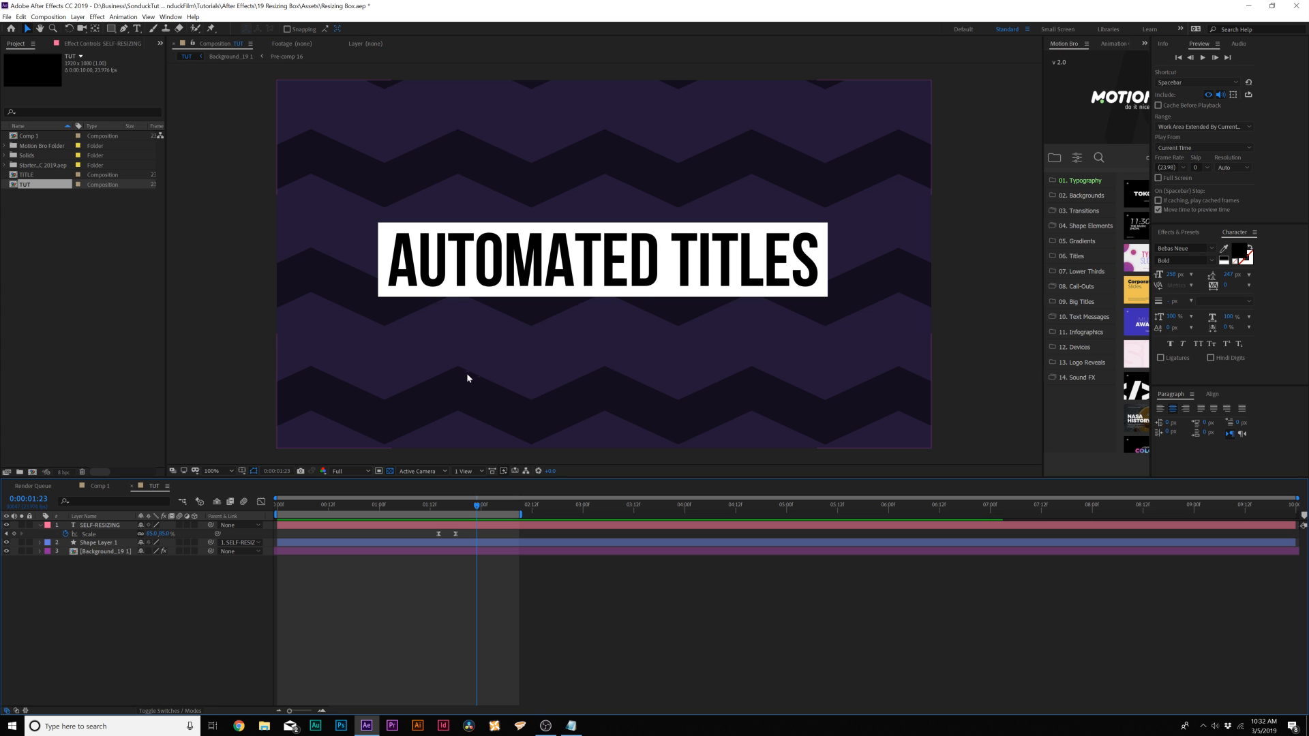
mouse_move(468, 365)
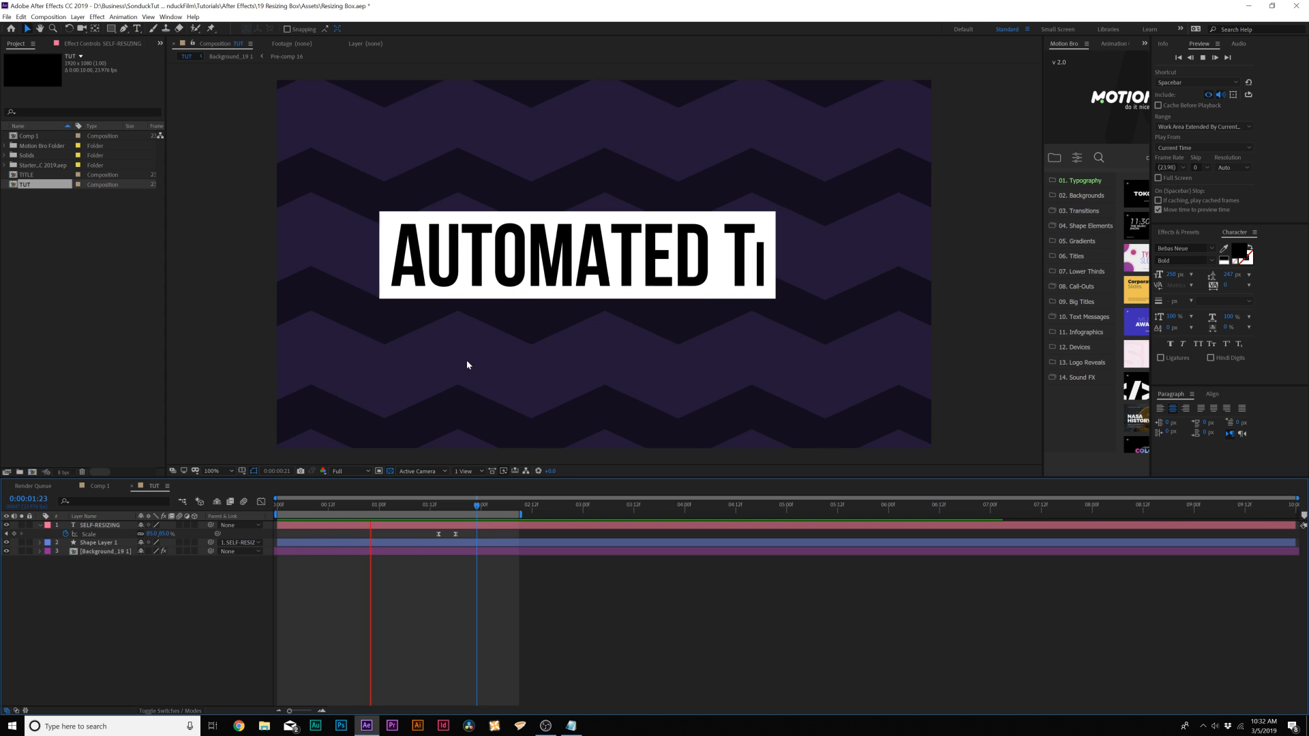
left_click(100, 485)
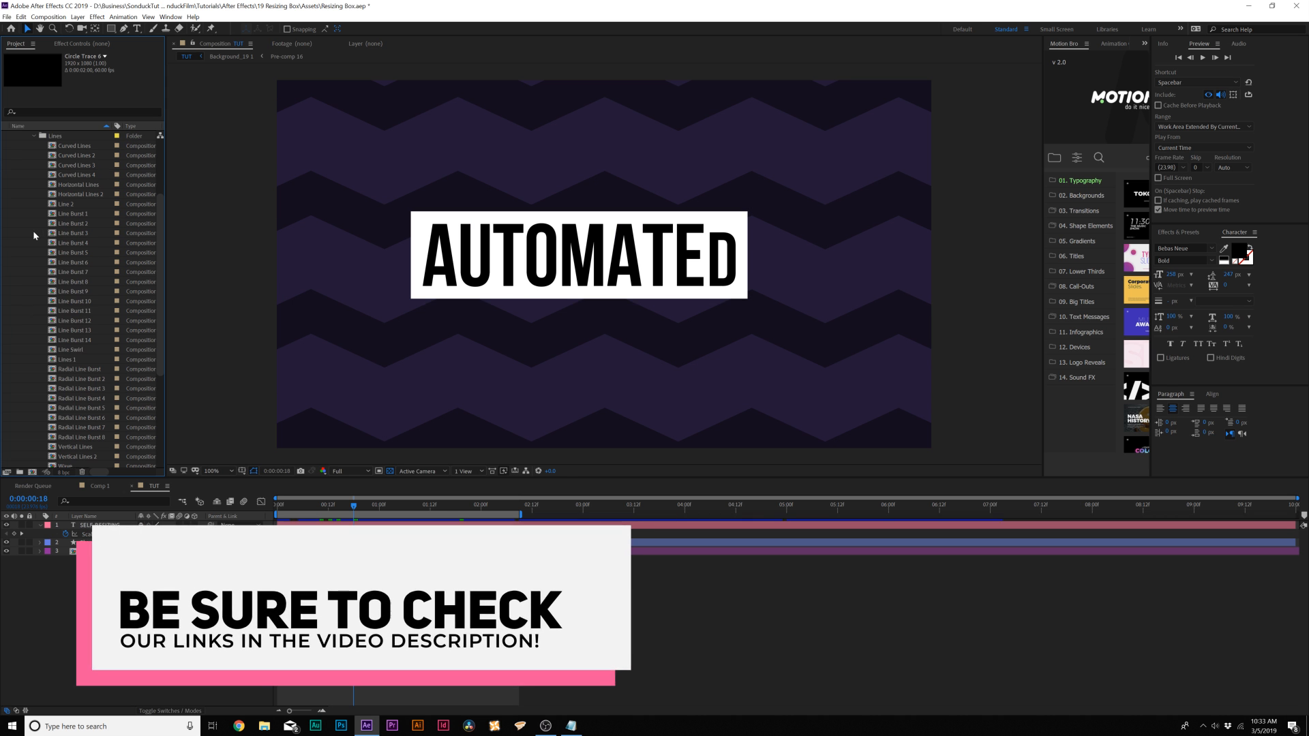
- Select a Line Burst comp in the Lines folder to add around the title
left_click(73, 281)
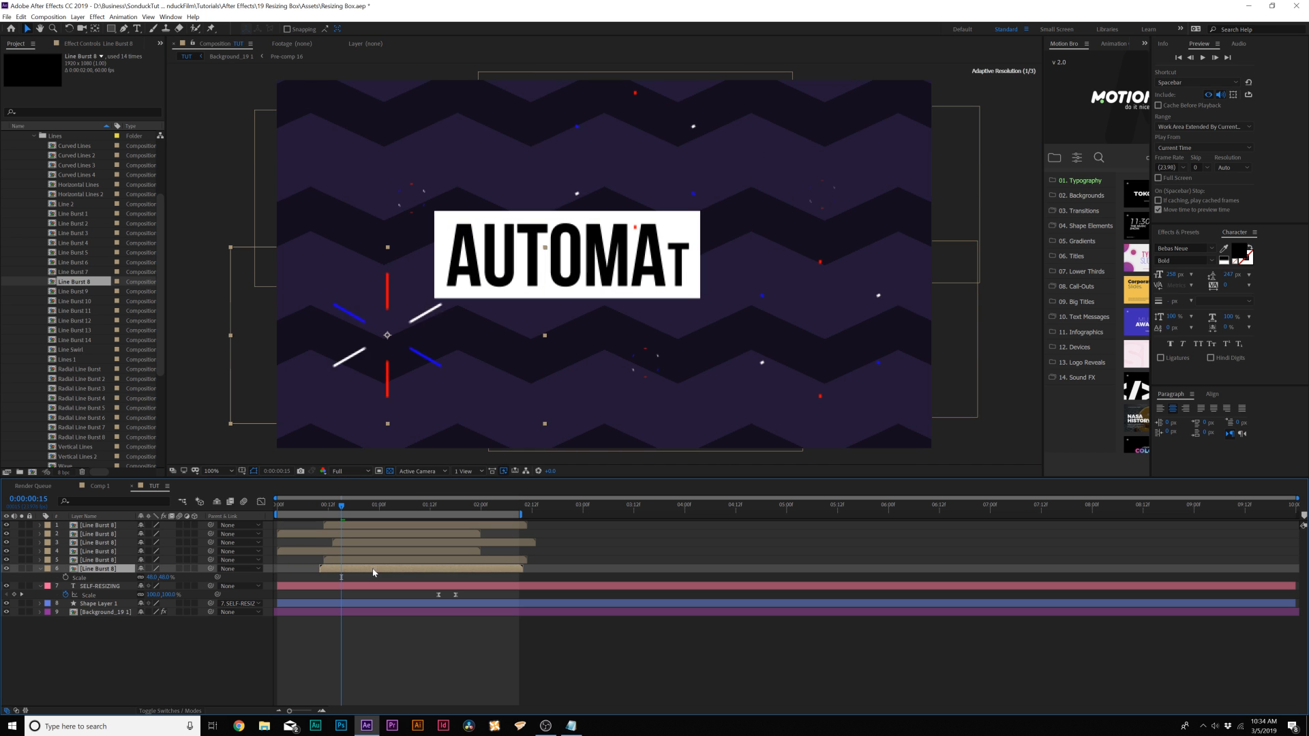
- Enter the Line Burst 8 precomp and show the Control layer's line colour controls
double_click(74, 281)
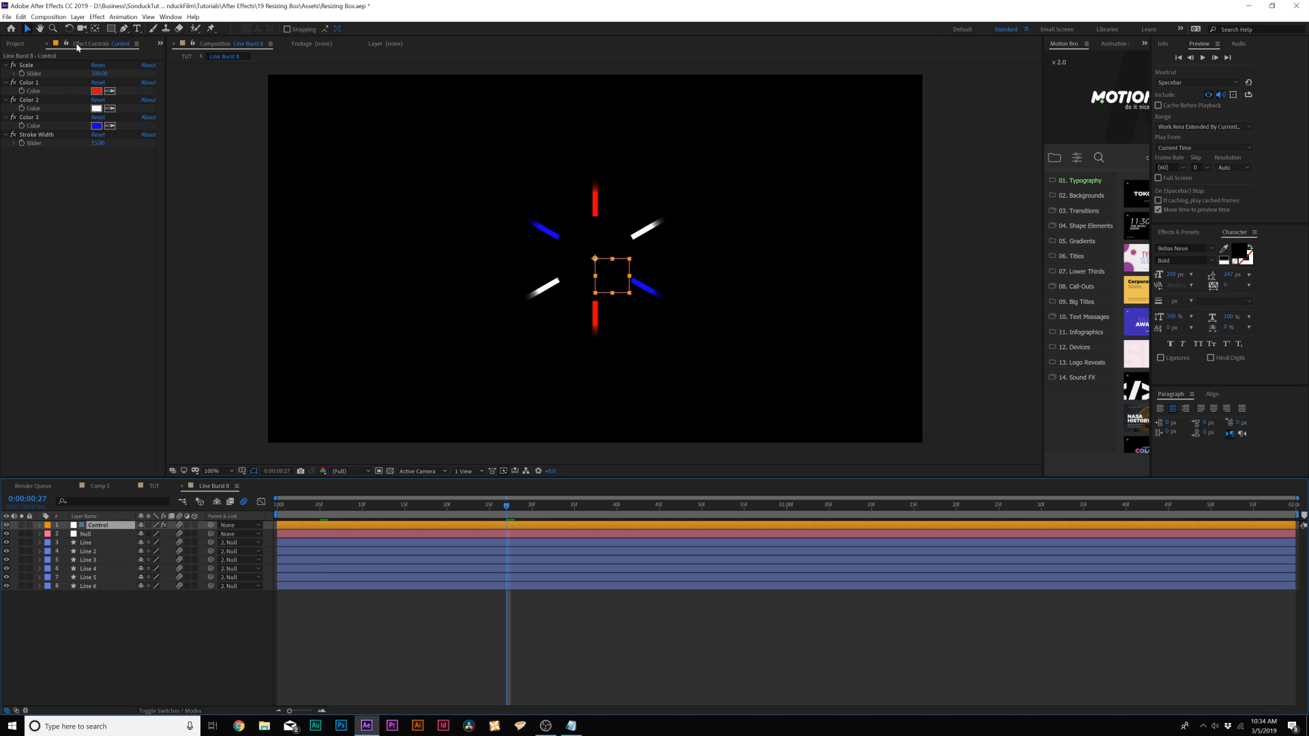
left_click(97, 90)
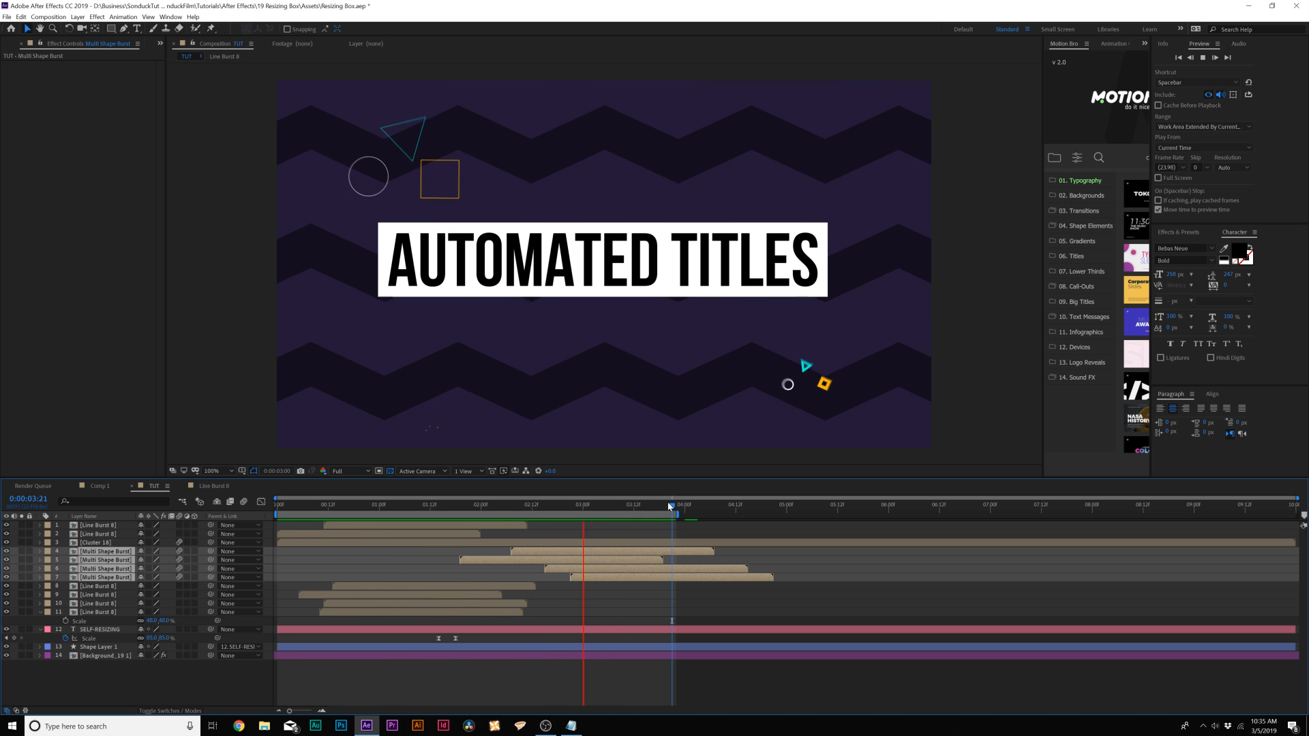
- Preview the title growing in amid the staggered multi-shape bursts
left_click(386, 504)
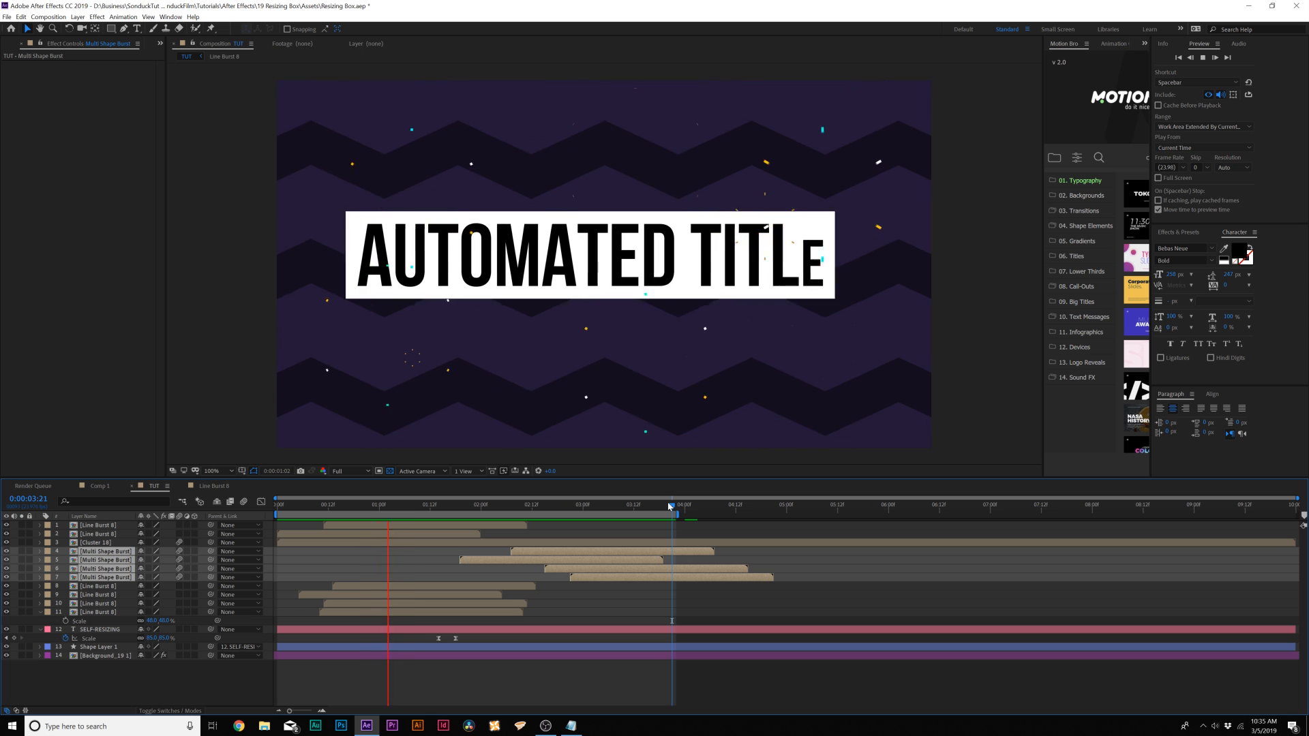